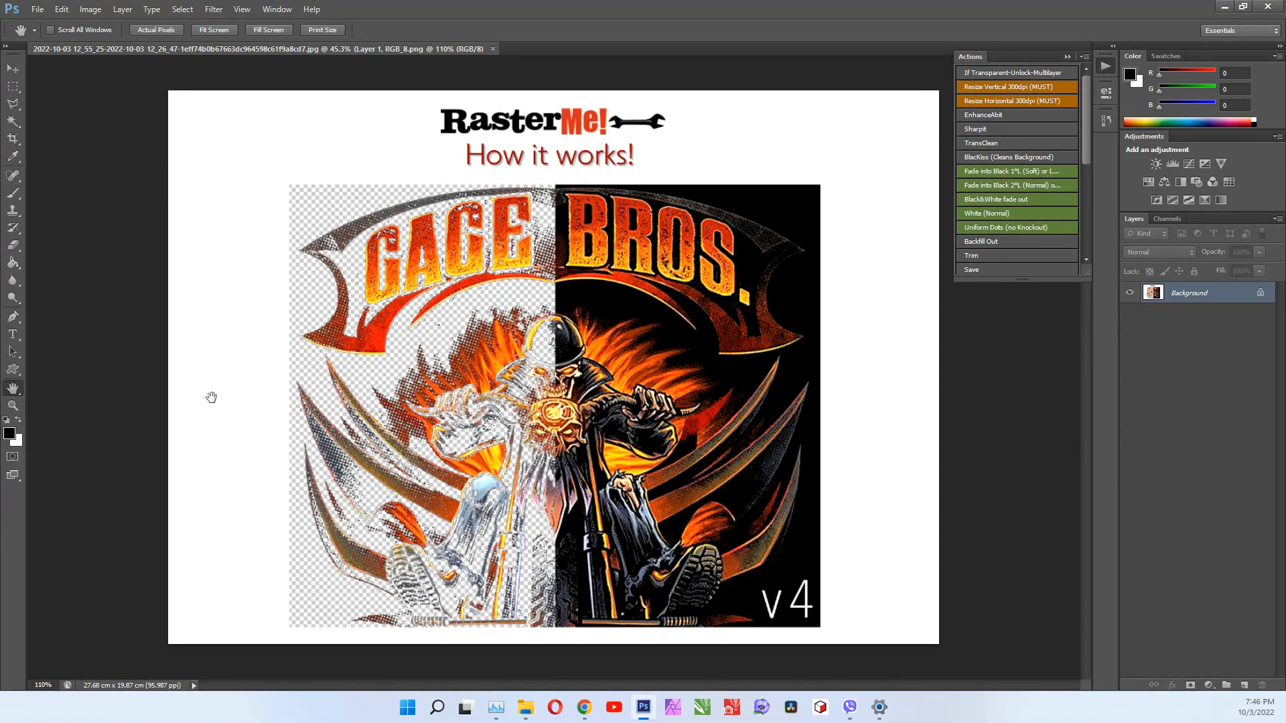
{"action": "mouse_move", "coordinate": [615, 39]}
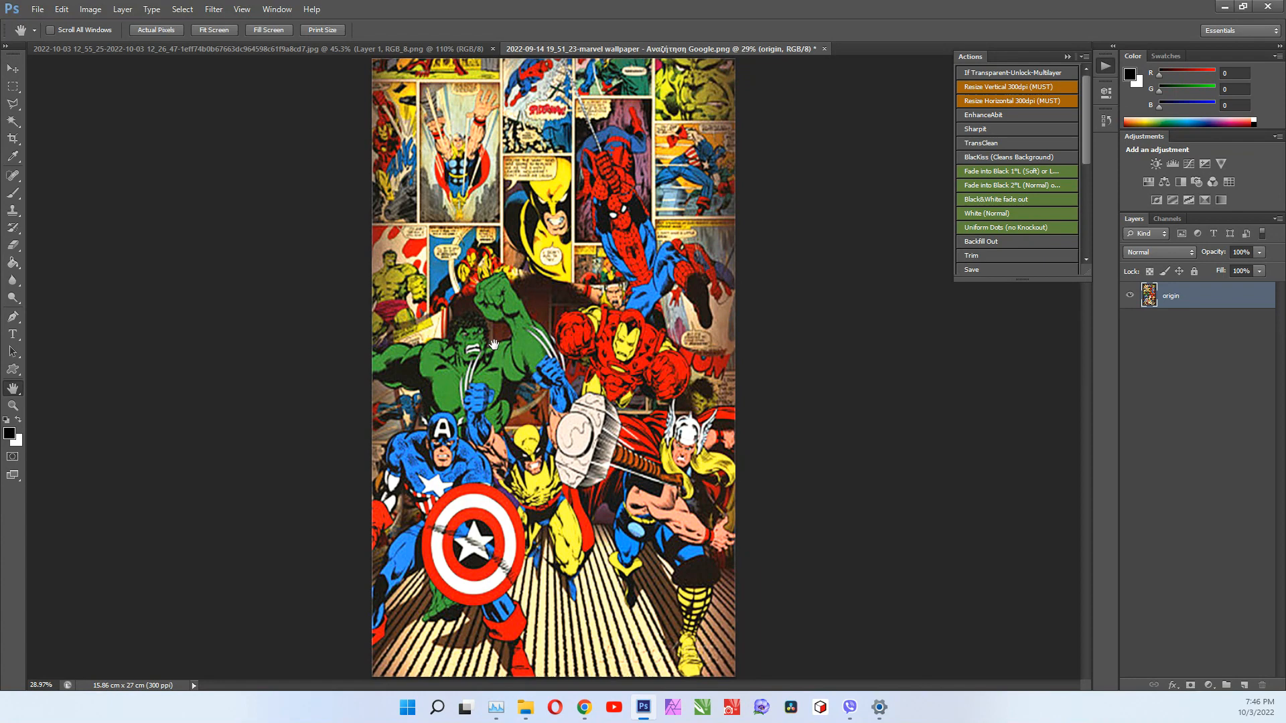
{"action": "mouse_move", "coordinate": [726, 108]}
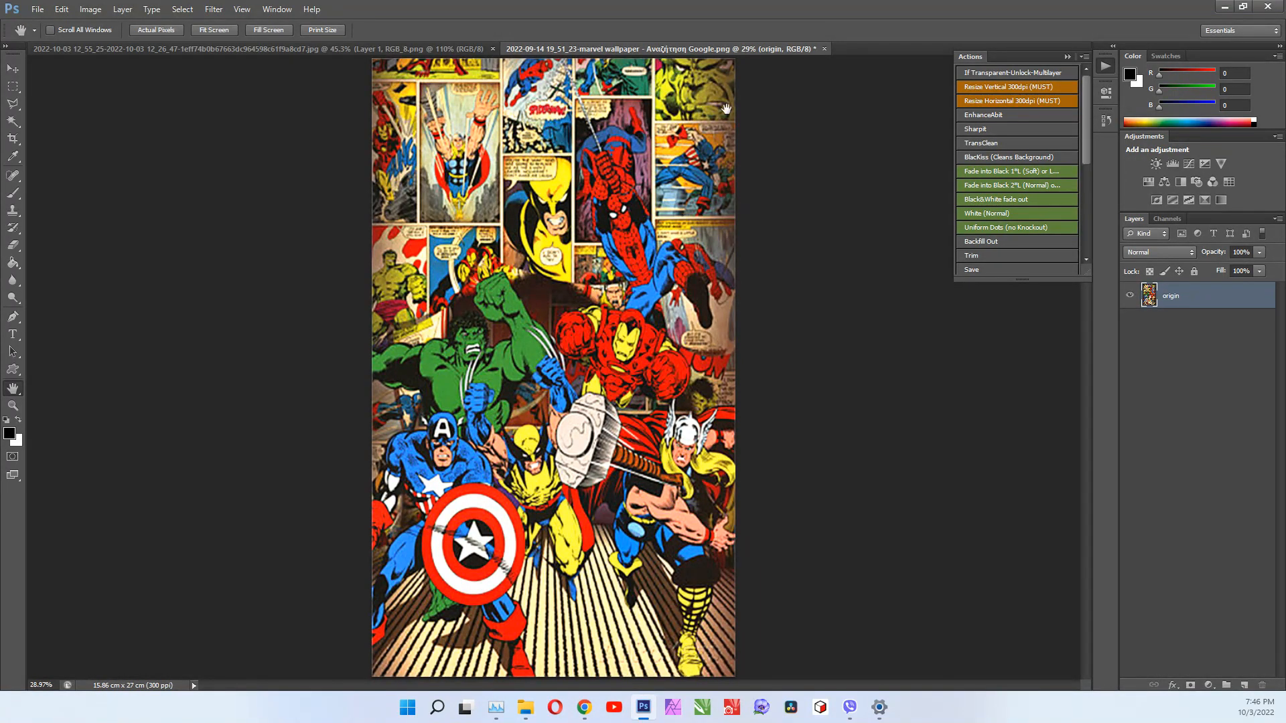
{"action": "mouse_move", "coordinate": [496, 205]}
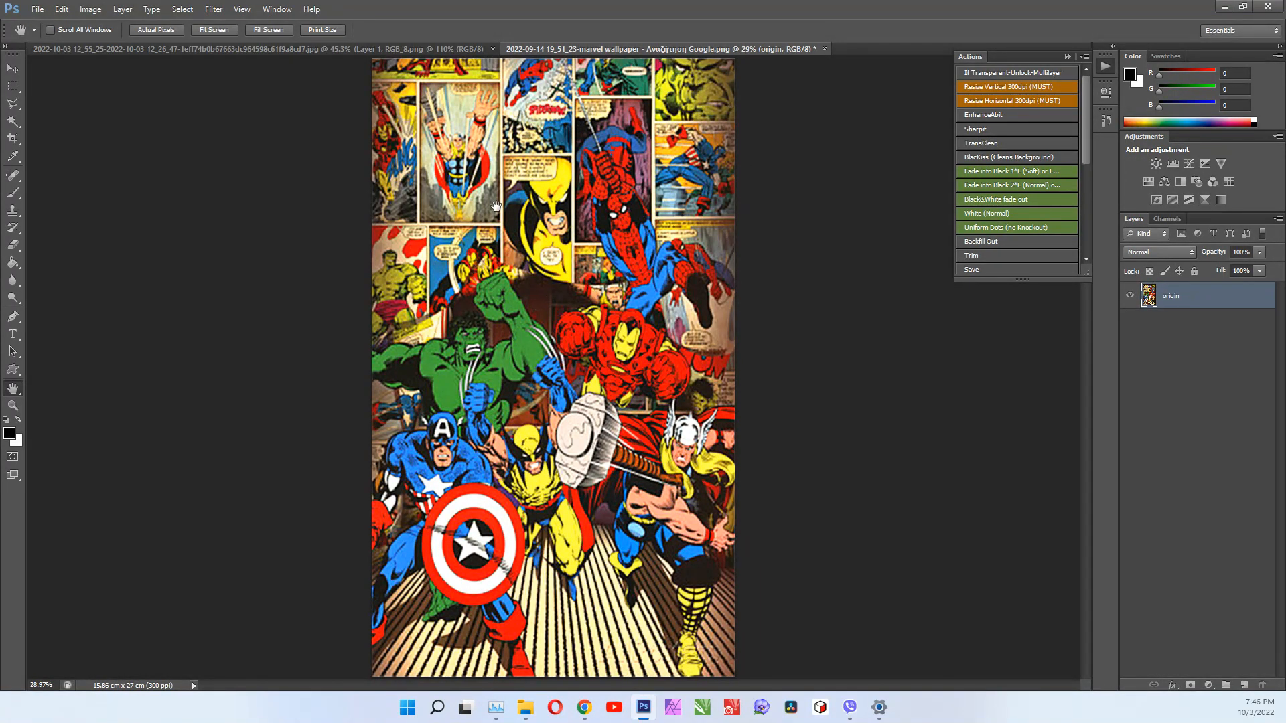
{"action": "mouse_move", "coordinate": [553, 479]}
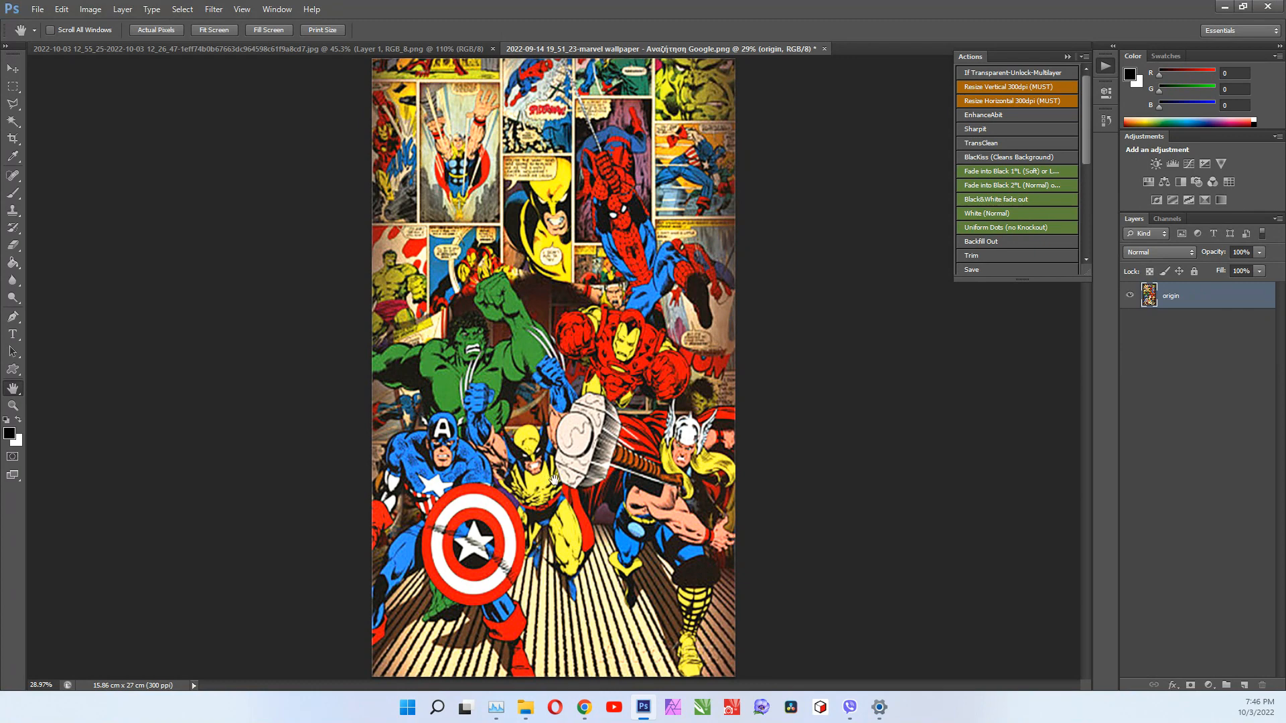
{"action": "mouse_move", "coordinate": [1047, 138]}
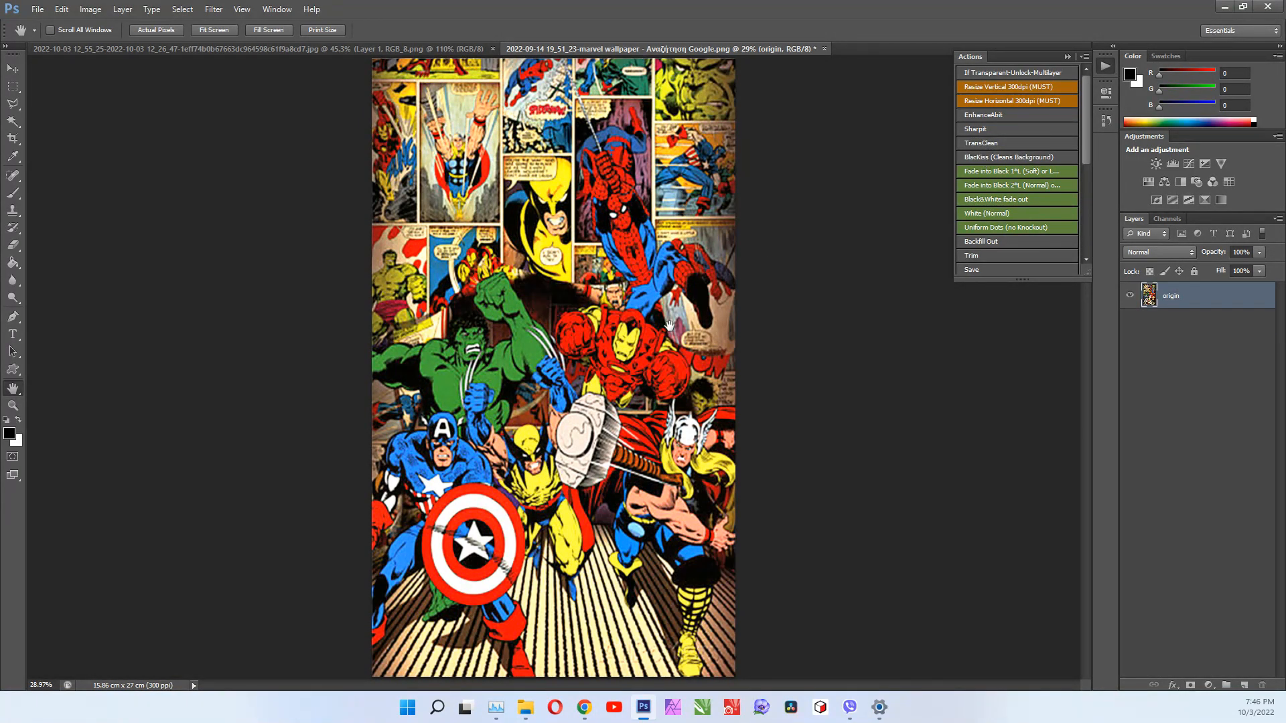
{"action": "mouse_move", "coordinate": [688, 263]}
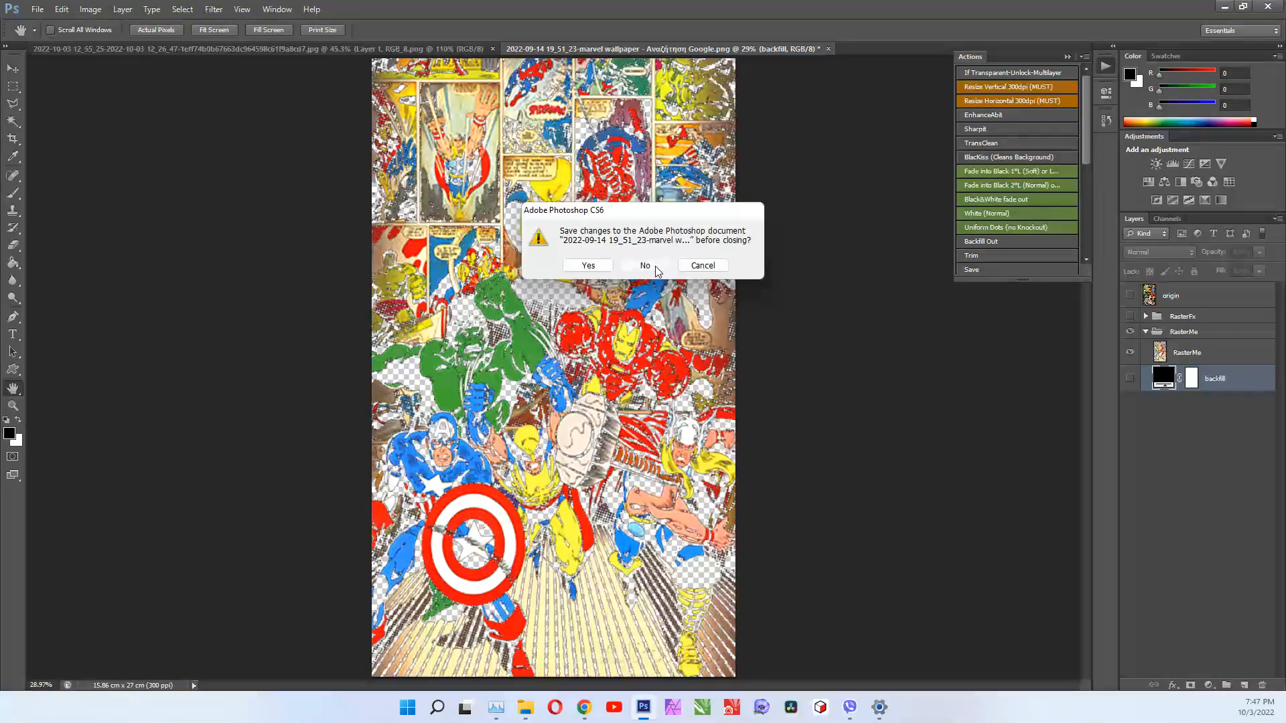
Answer No to the save prompt so the Marvel wallpaper closes unchanged.
{"action": "left_click", "coordinate": [644, 265]}
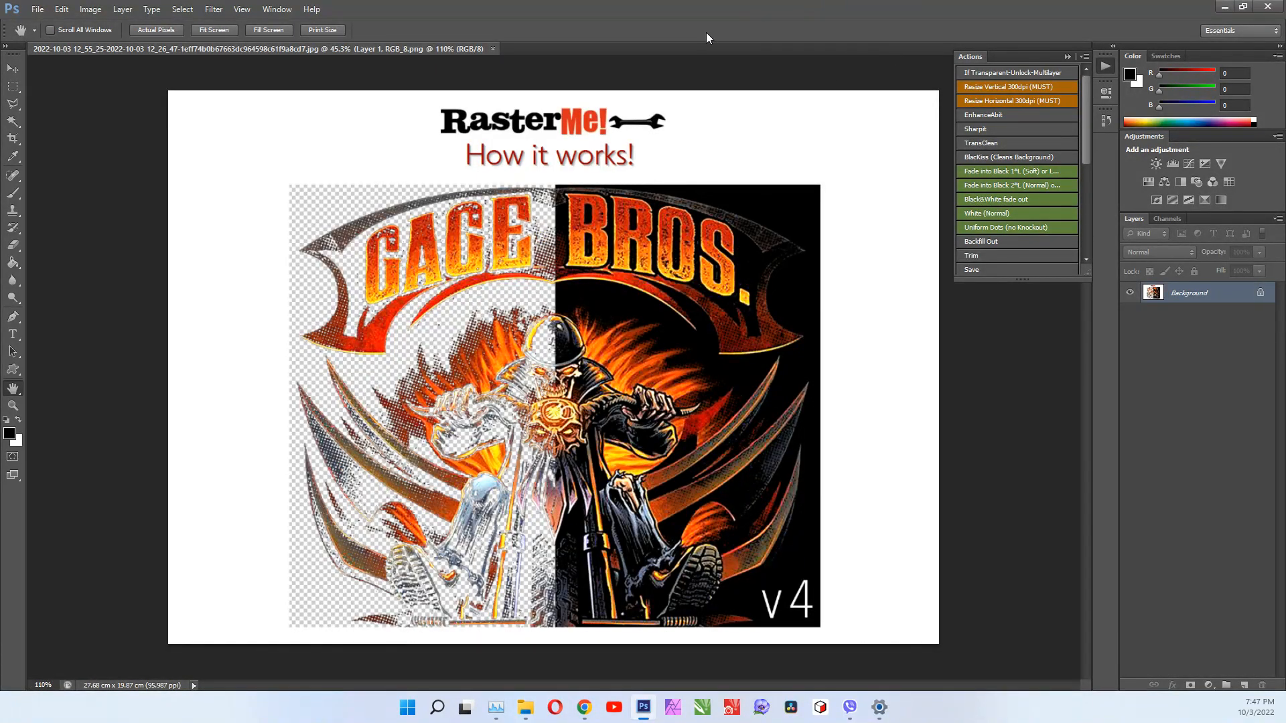
Bring up the ryanair.png logo as a second document beside the RasterMe sample.
{"action": "left_click", "coordinate": [571, 48]}
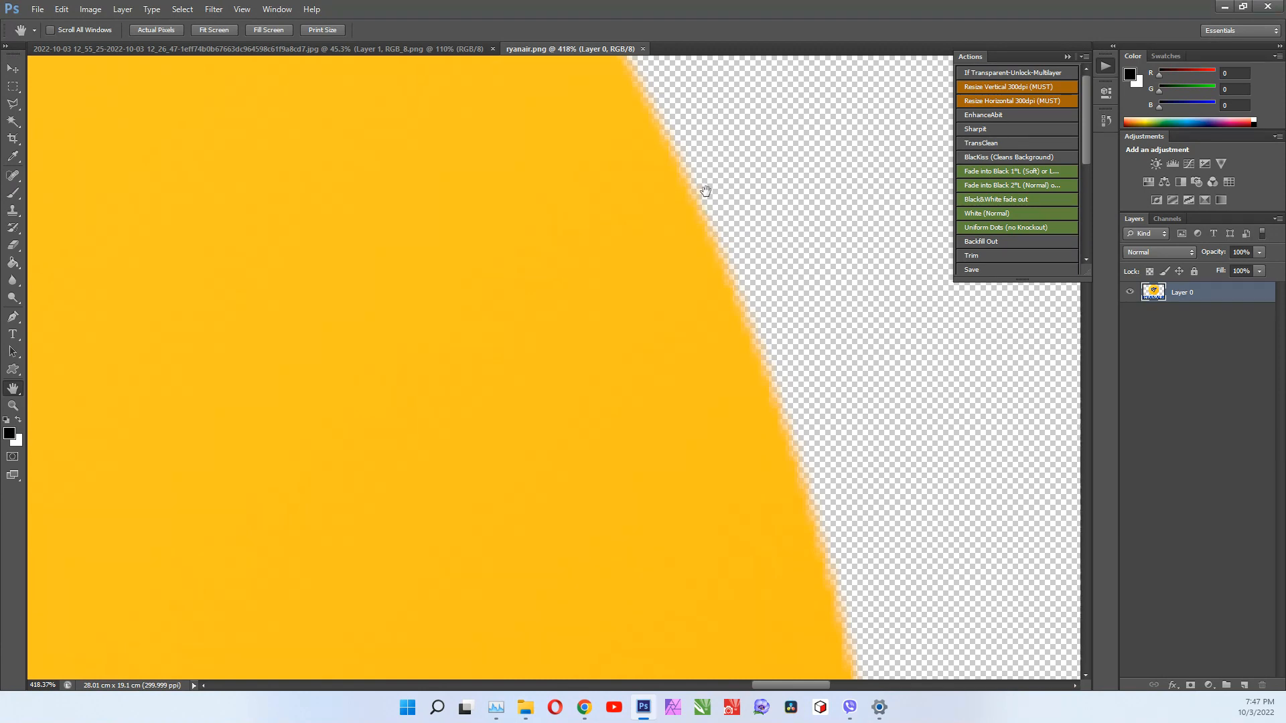
{"action": "mouse_move", "coordinate": [716, 210]}
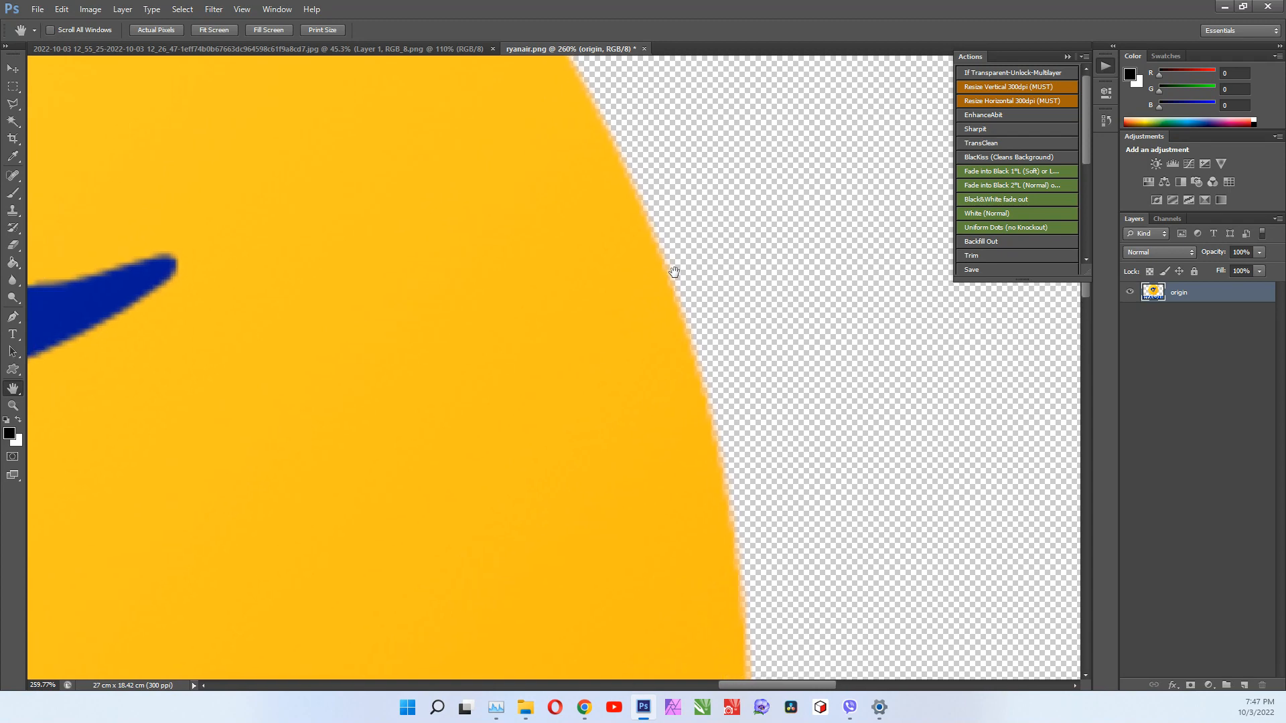
{"action": "mouse_move", "coordinate": [972, 160]}
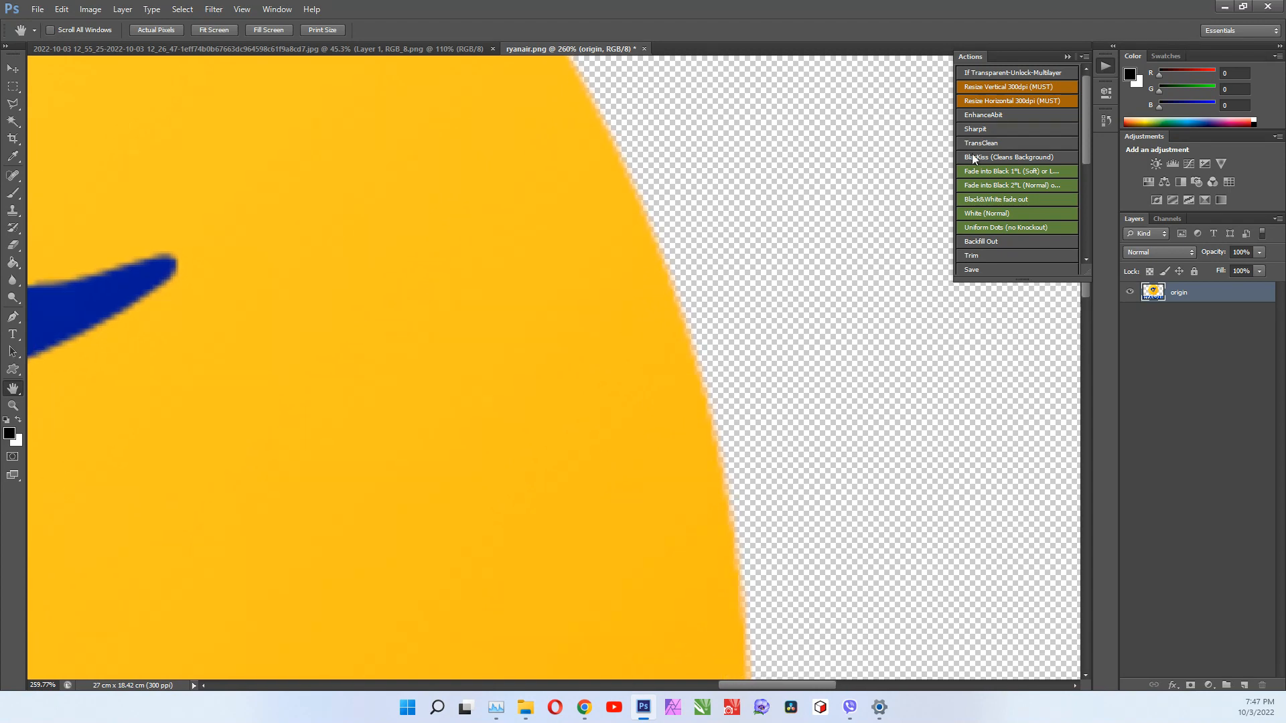
{"action": "mouse_move", "coordinate": [1001, 146]}
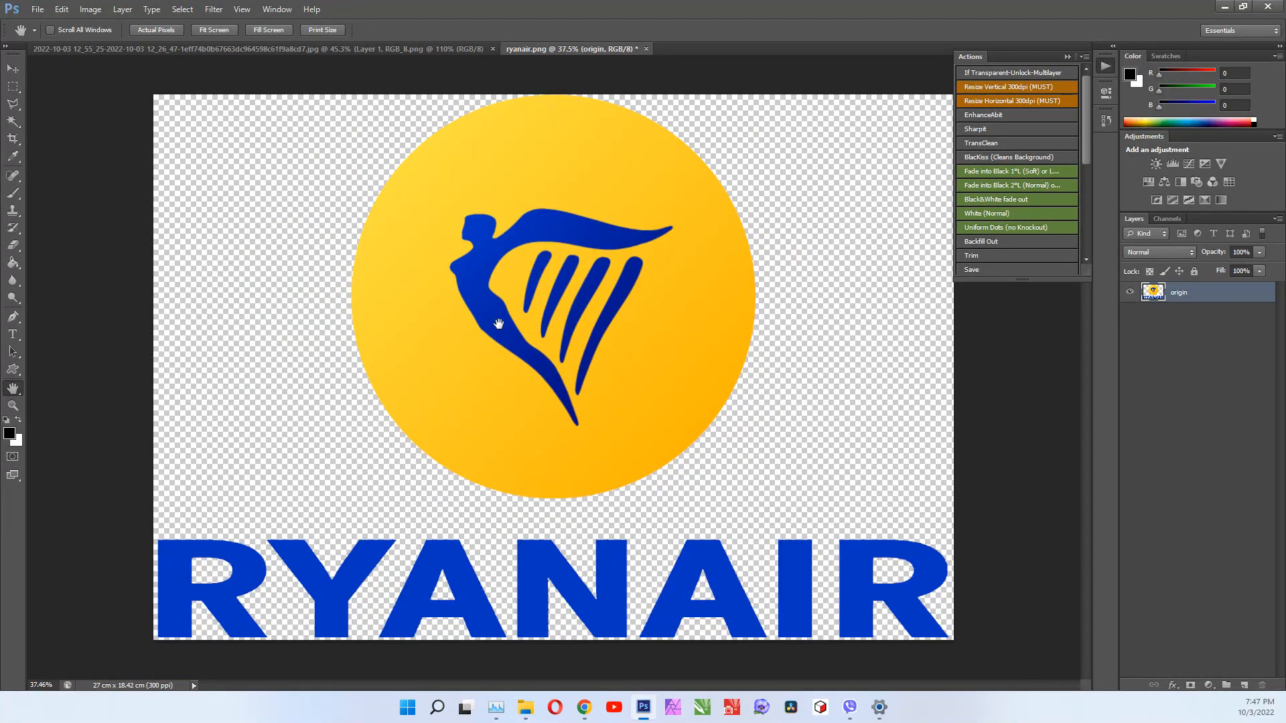
{"action": "mouse_move", "coordinate": [769, 159]}
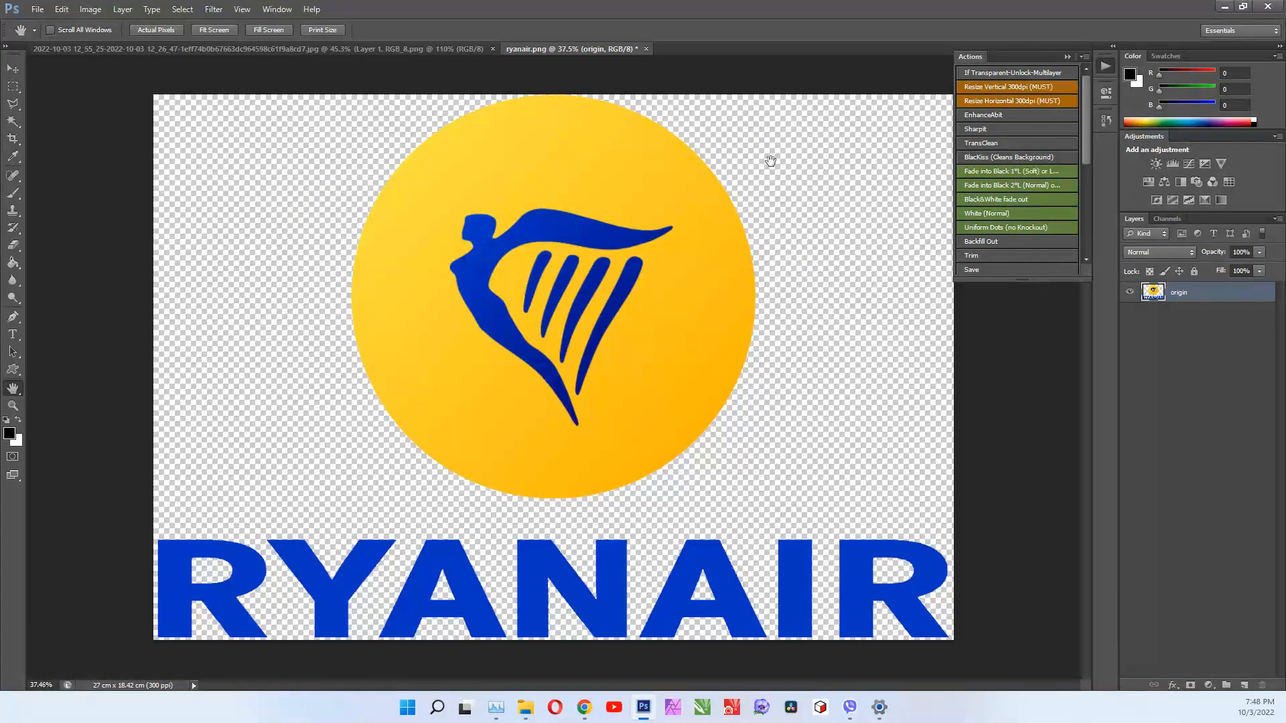
{"action": "mouse_move", "coordinate": [631, 219]}
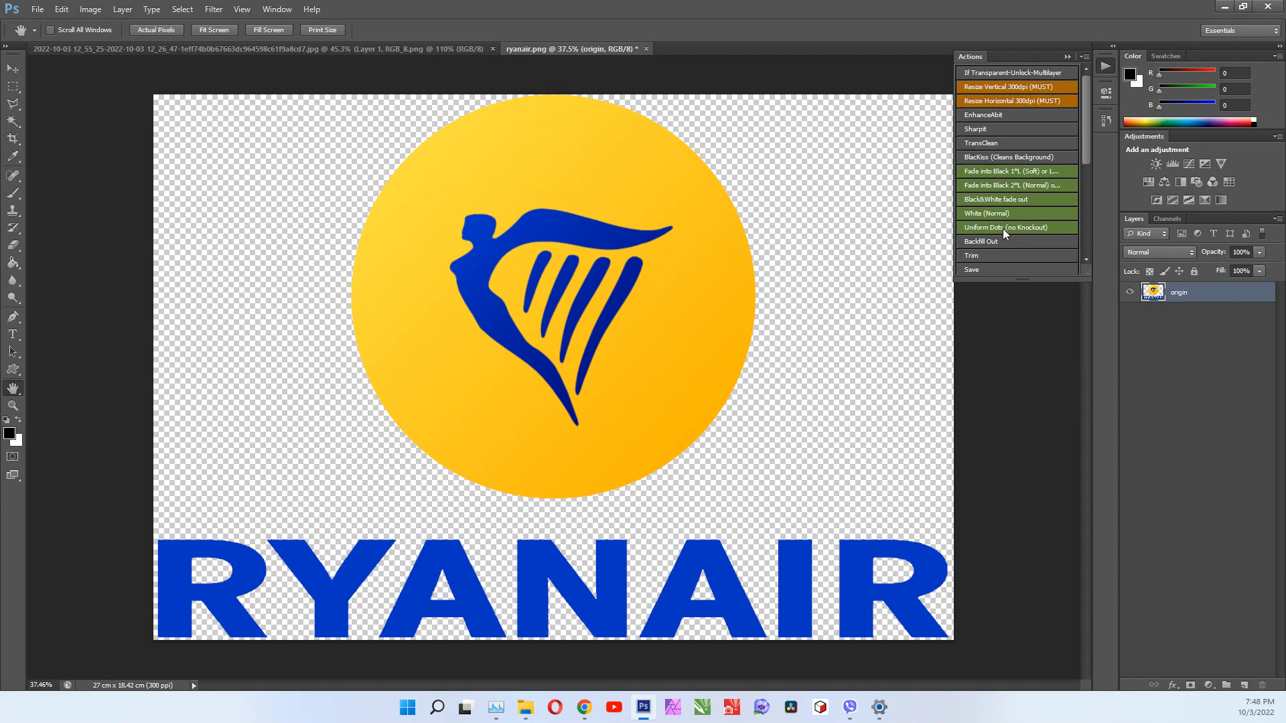
{"action": "mouse_move", "coordinate": [648, 331]}
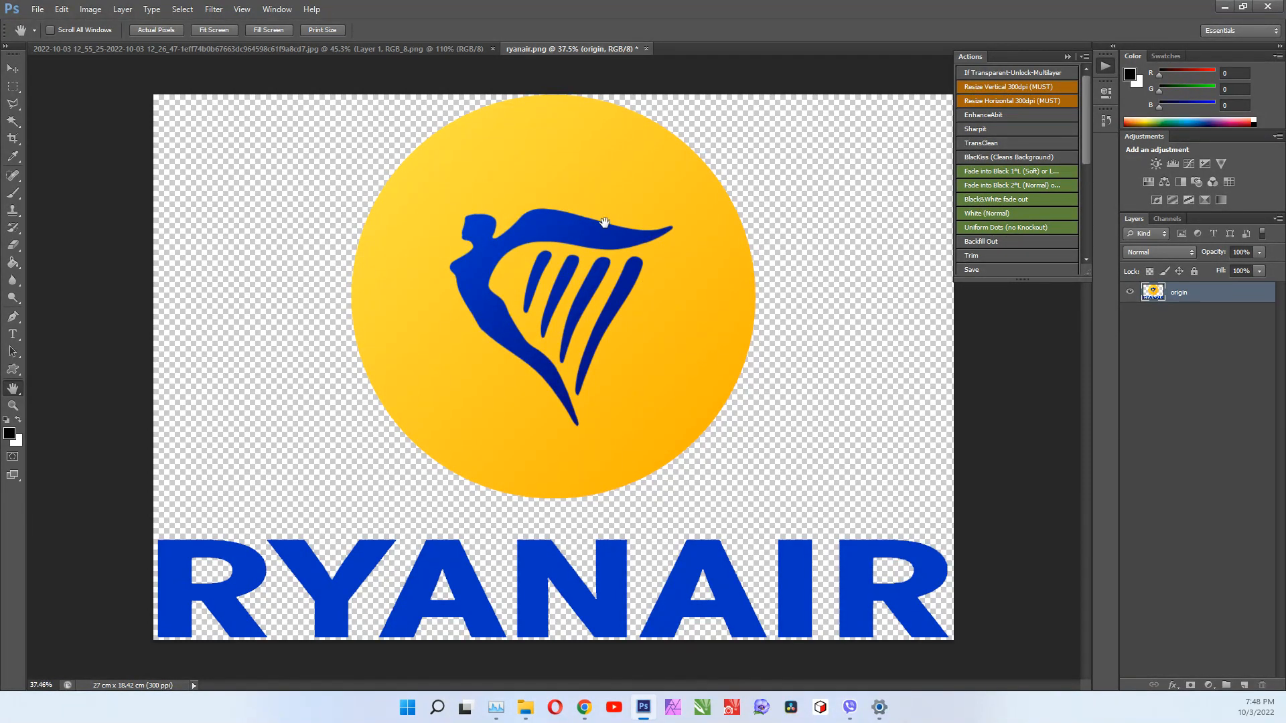
{"action": "mouse_move", "coordinate": [402, 152]}
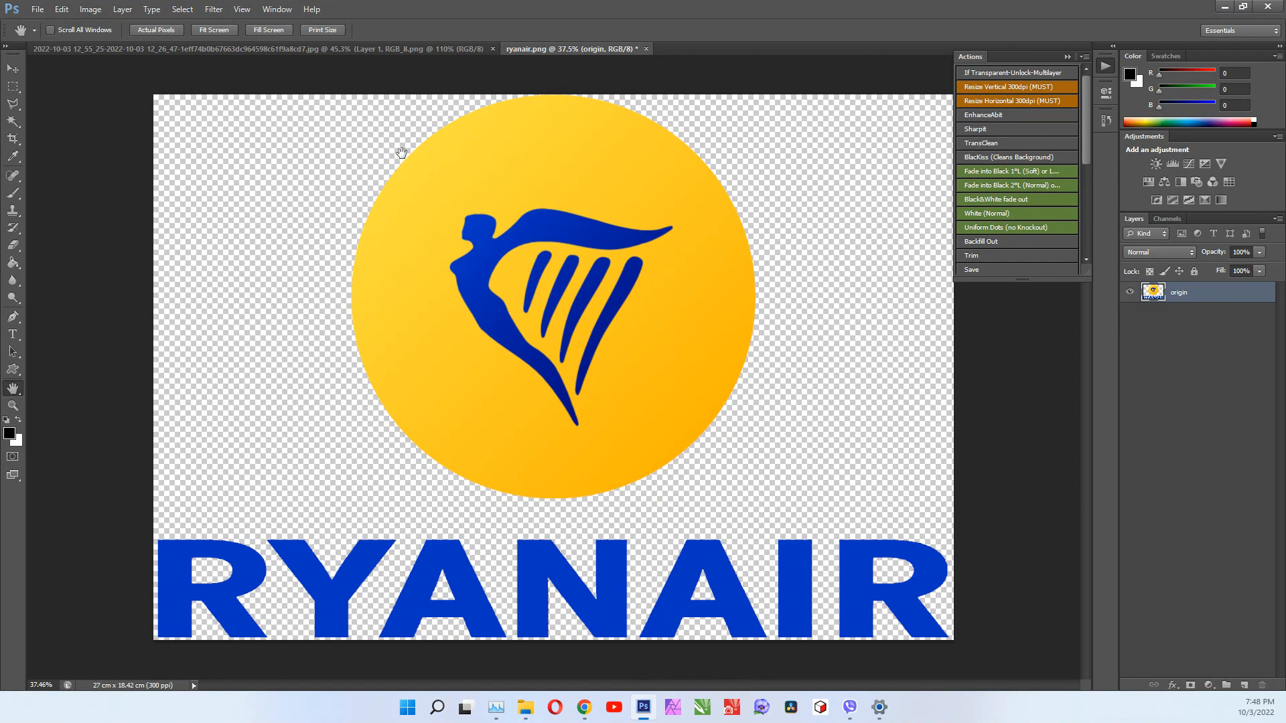
Review the halftoned Ryanair logo and switch to the Bob Marley picture.
{"action": "scroll", "scroll_direction": "up", "scroll_amount": 3}
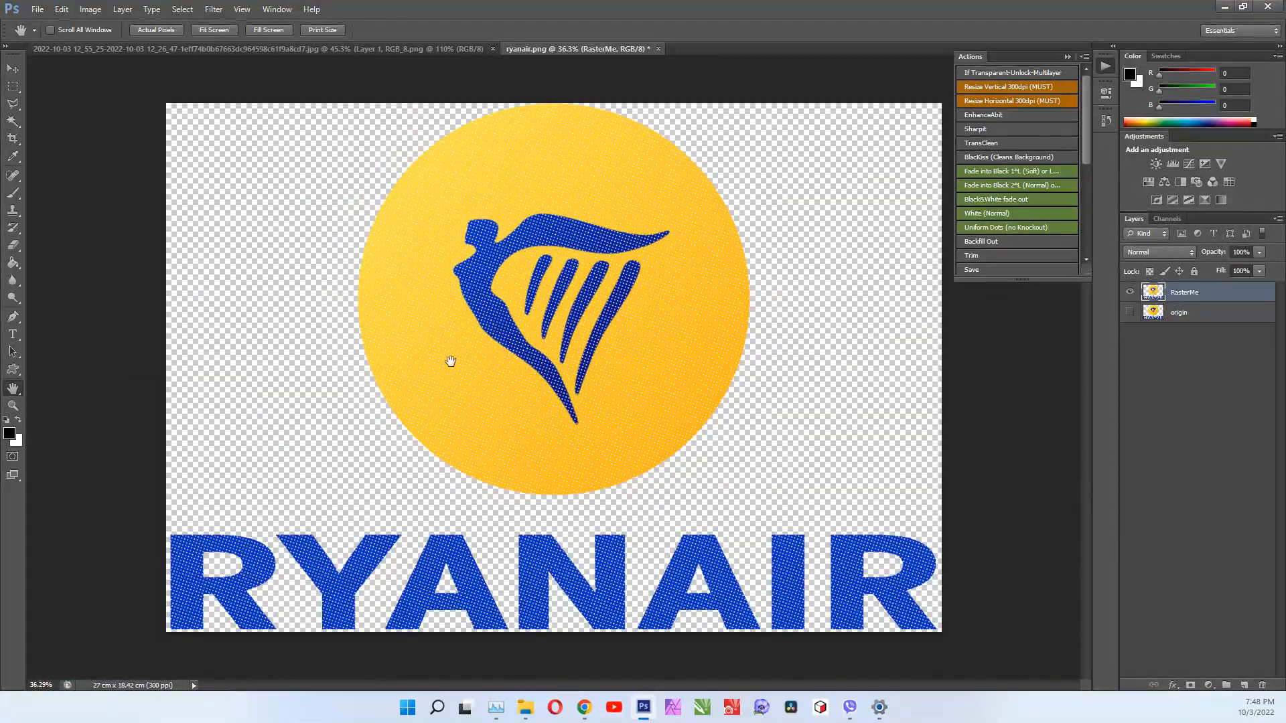
{"action": "mouse_move", "coordinate": [480, 378]}
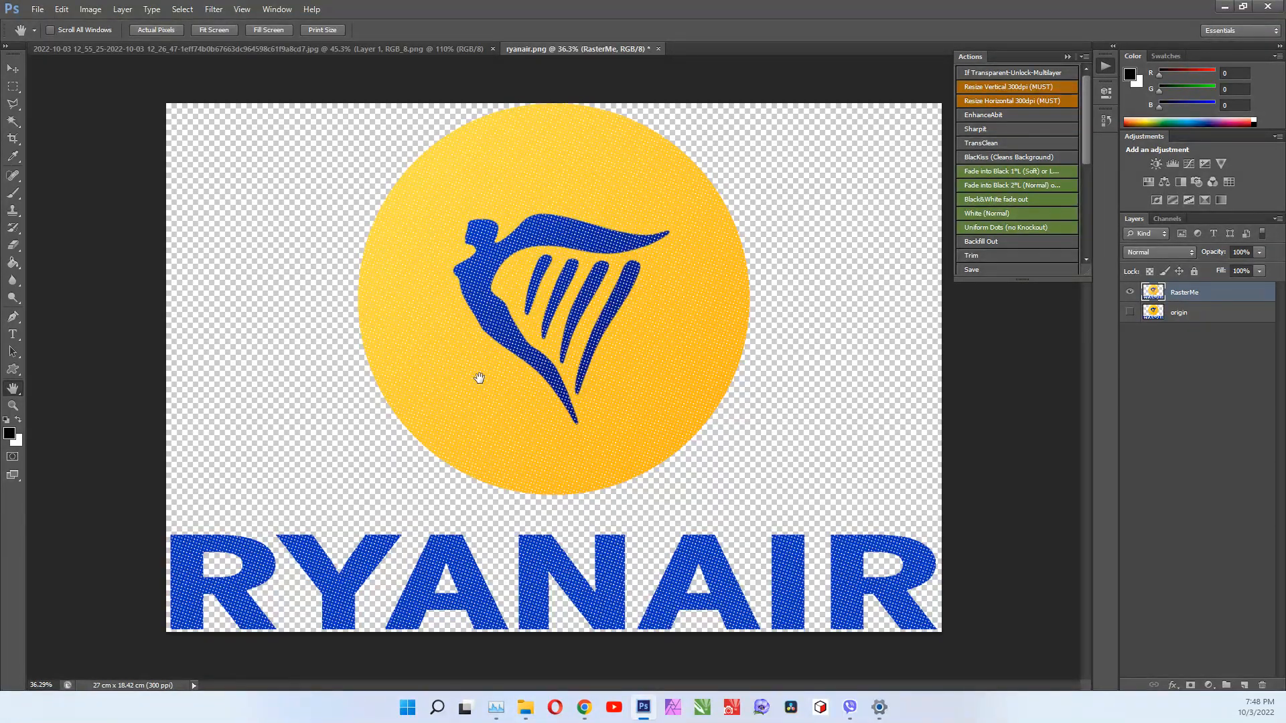
{"action": "mouse_move", "coordinate": [561, 279]}
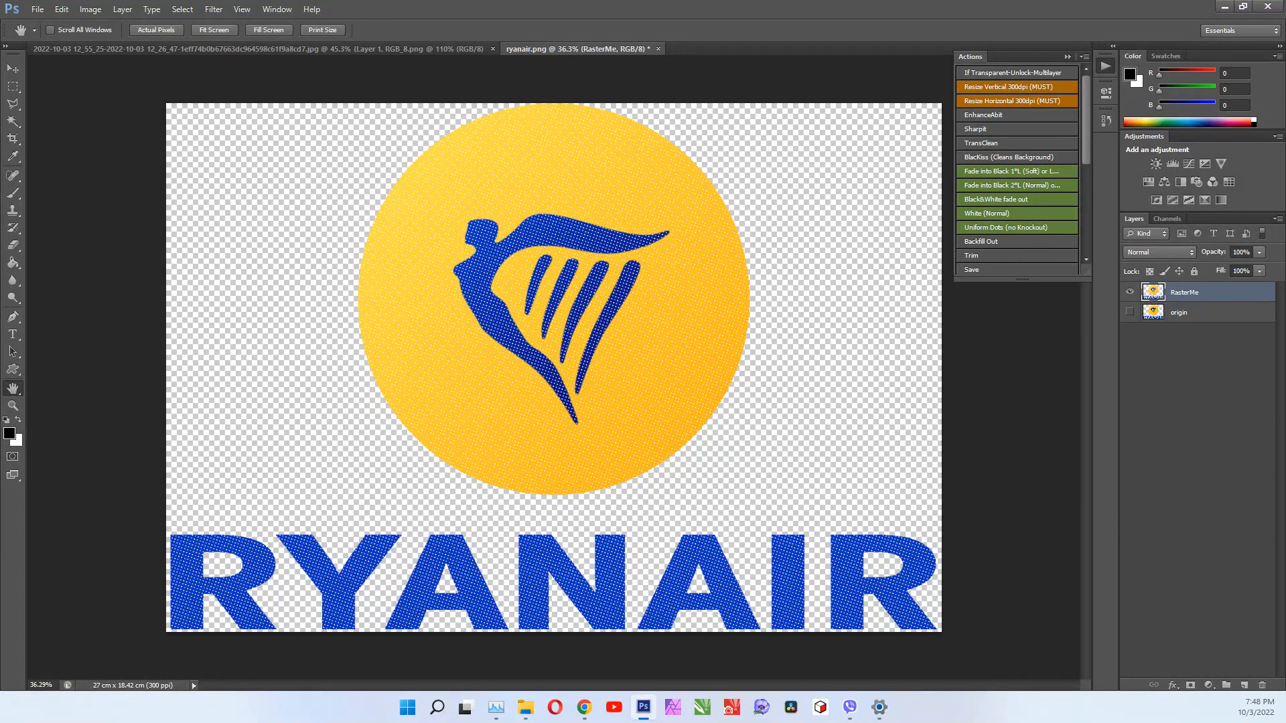
{"action": "left_click", "coordinate": [721, 49]}
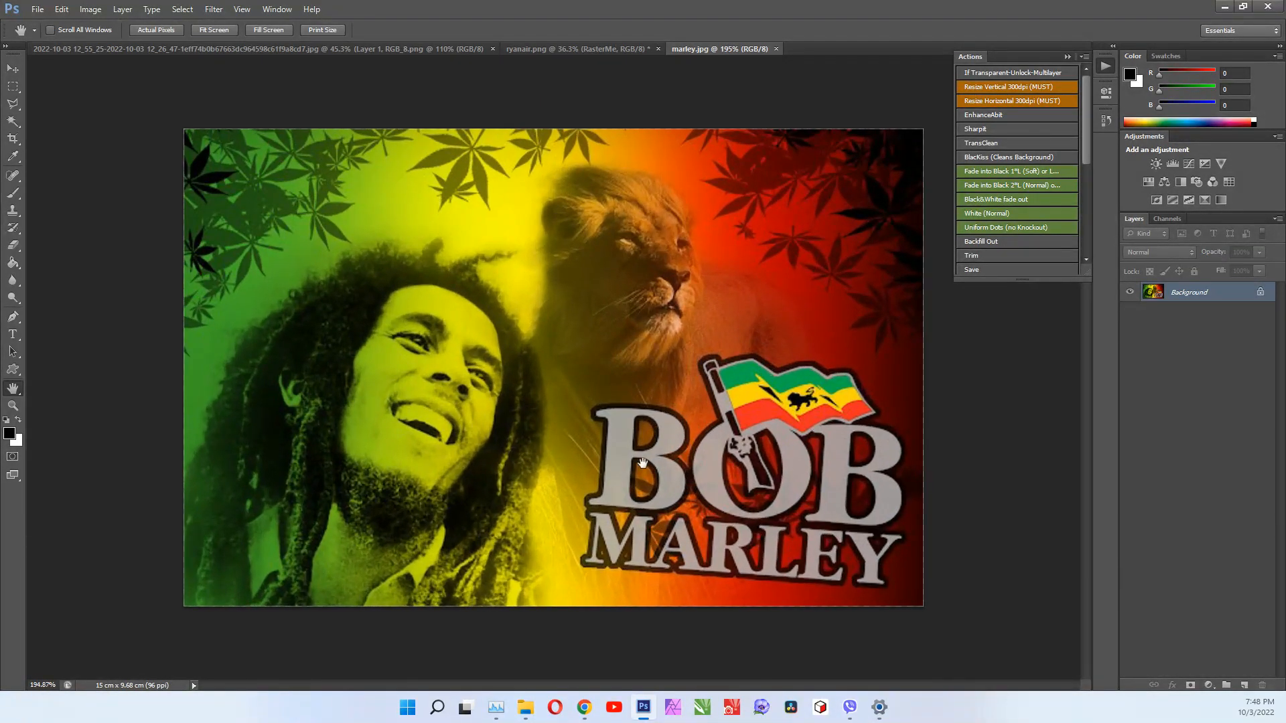
{"action": "mouse_move", "coordinate": [771, 158]}
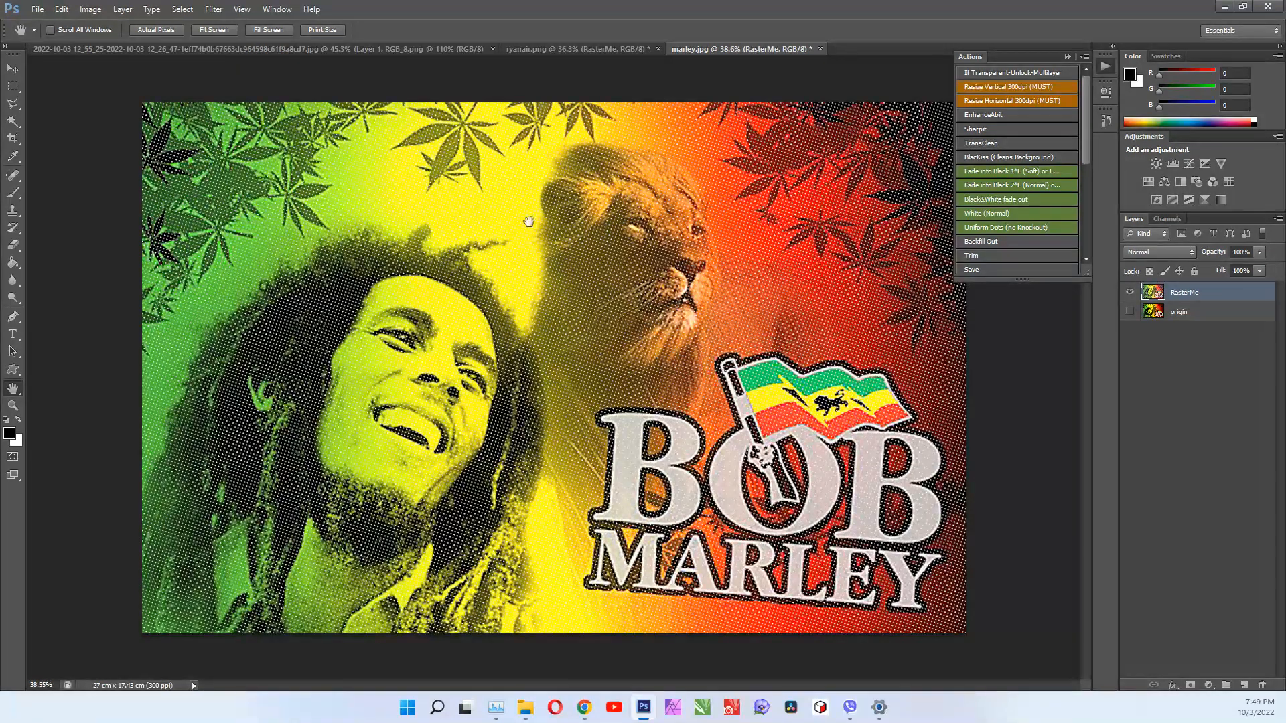
{"action": "mouse_move", "coordinate": [850, 173]}
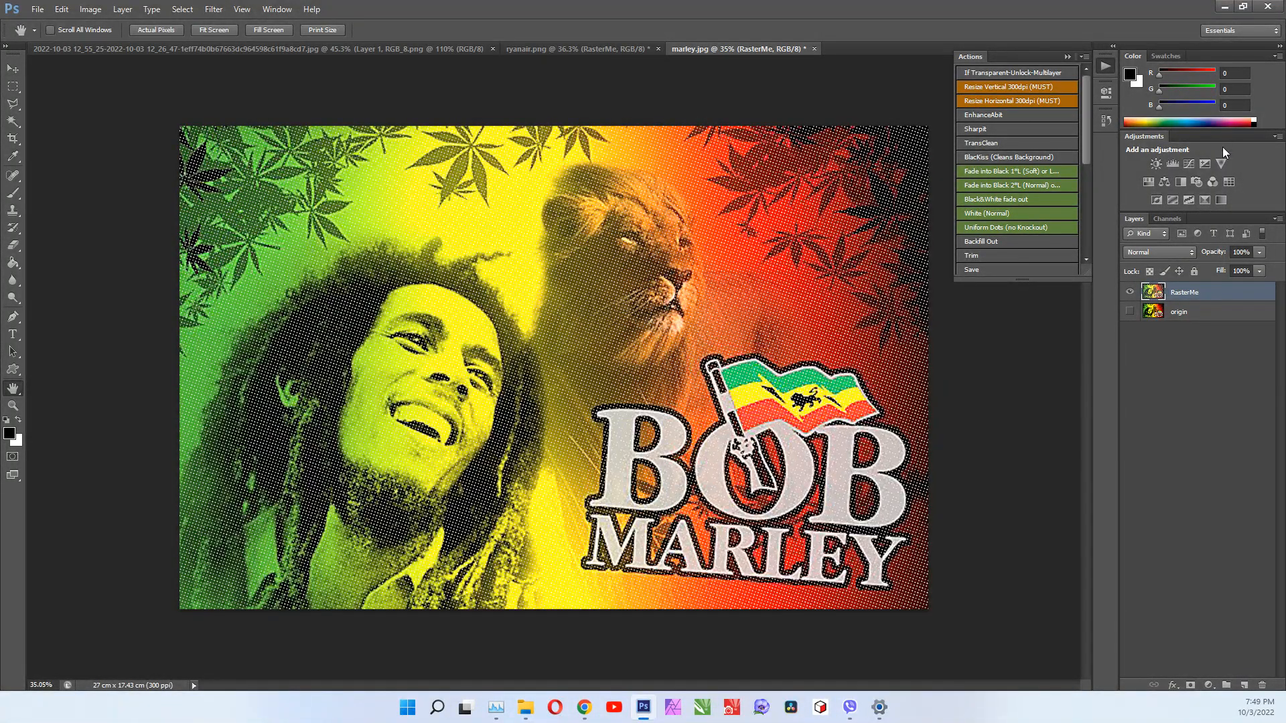
Add Brightness/Contrast and Hue/Saturation adjustment layers above RasterMe on the poster.
{"action": "left_click", "coordinate": [1156, 164]}
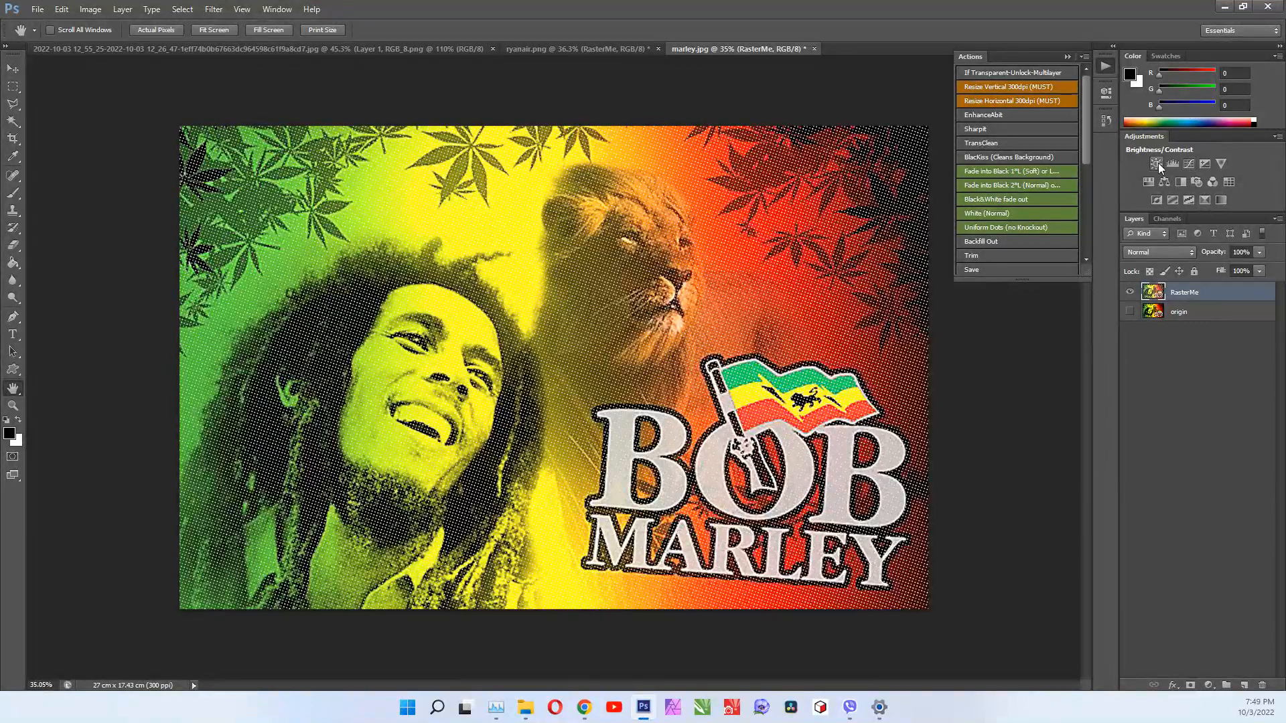
{"action": "left_click", "coordinate": [1156, 163]}
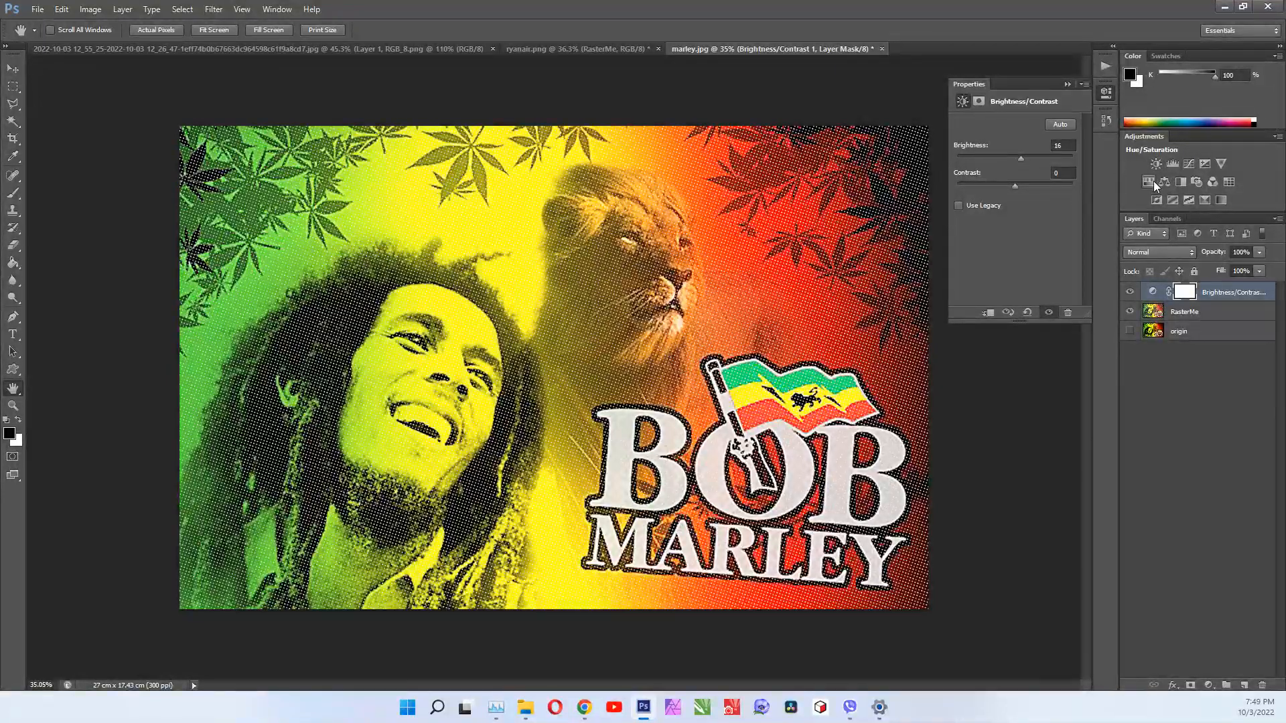
{"action": "left_click", "coordinate": [1156, 163]}
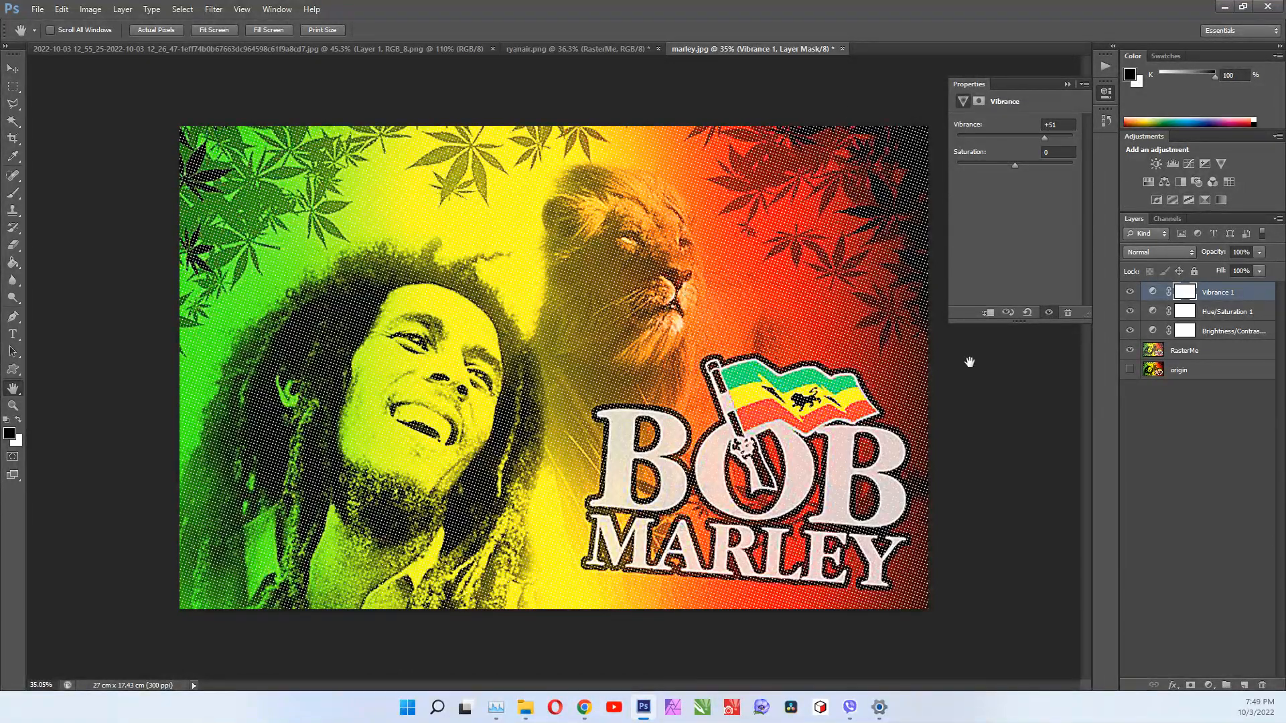
Hide the Vibrance and Hue/Saturation adjustments to compare, then show them again.
{"action": "left_click", "coordinate": [1130, 292]}
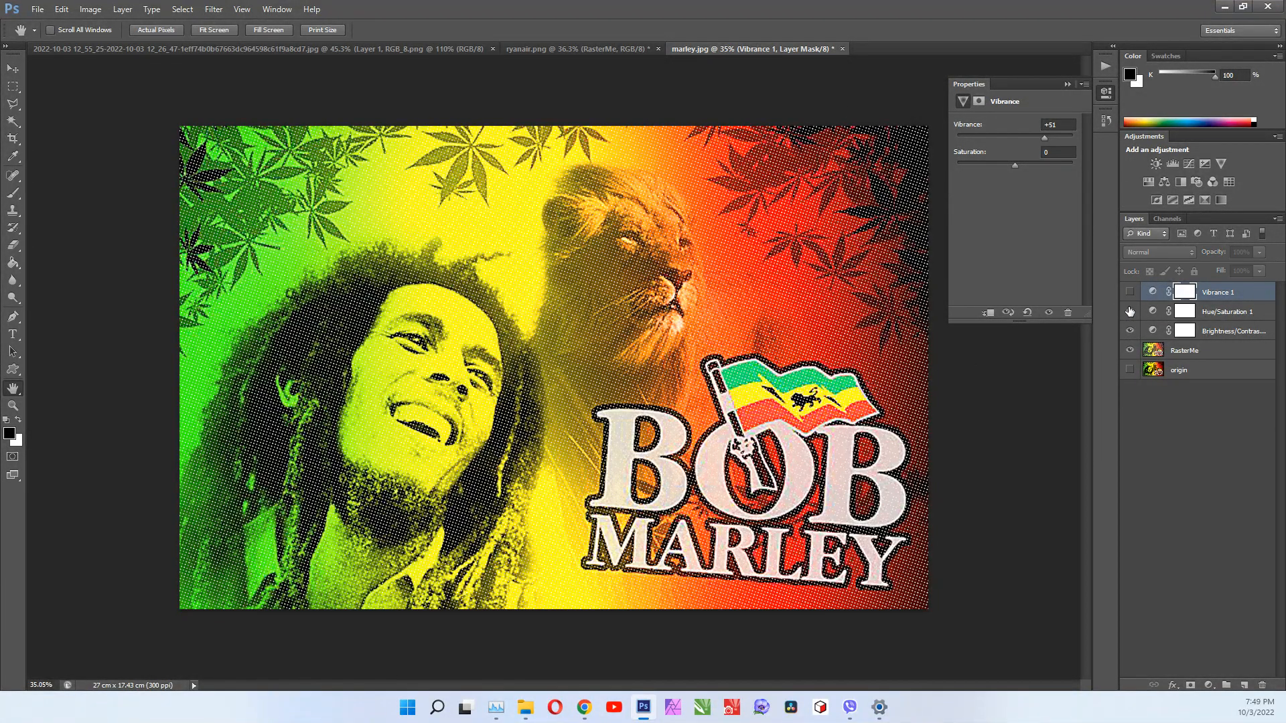
{"action": "left_click", "coordinate": [1130, 292]}
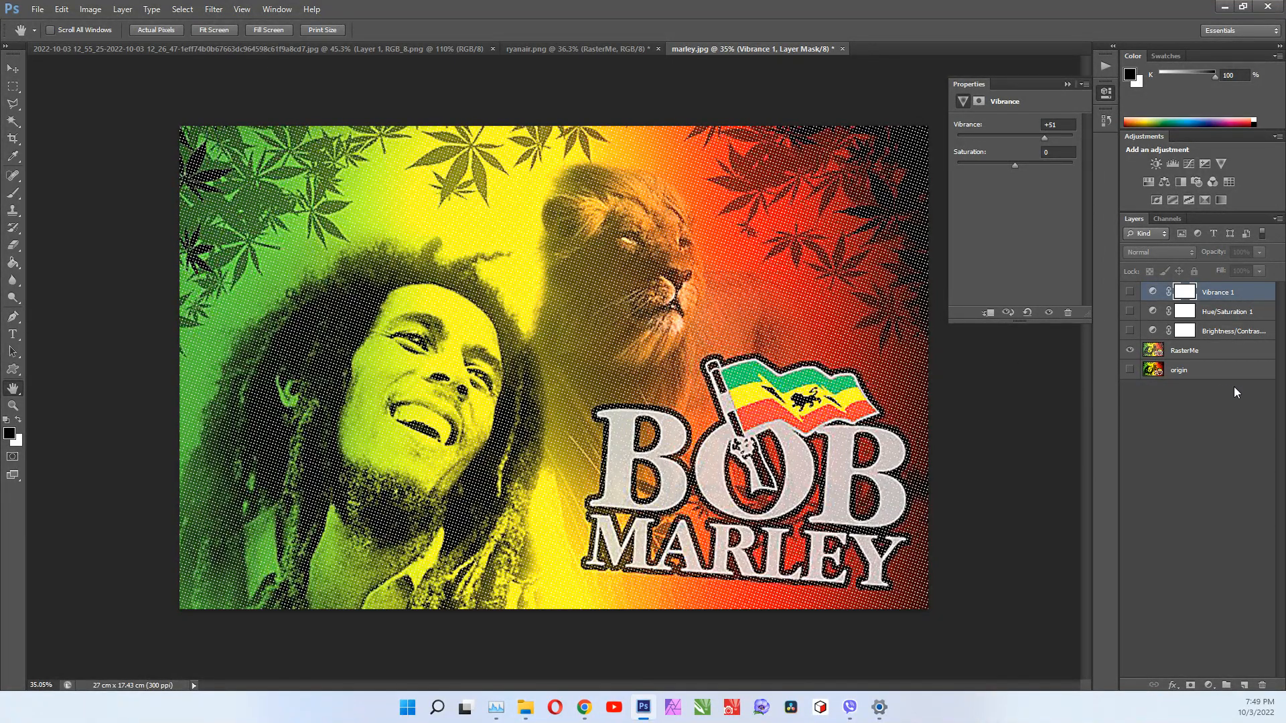
{"action": "left_click", "coordinate": [1131, 292]}
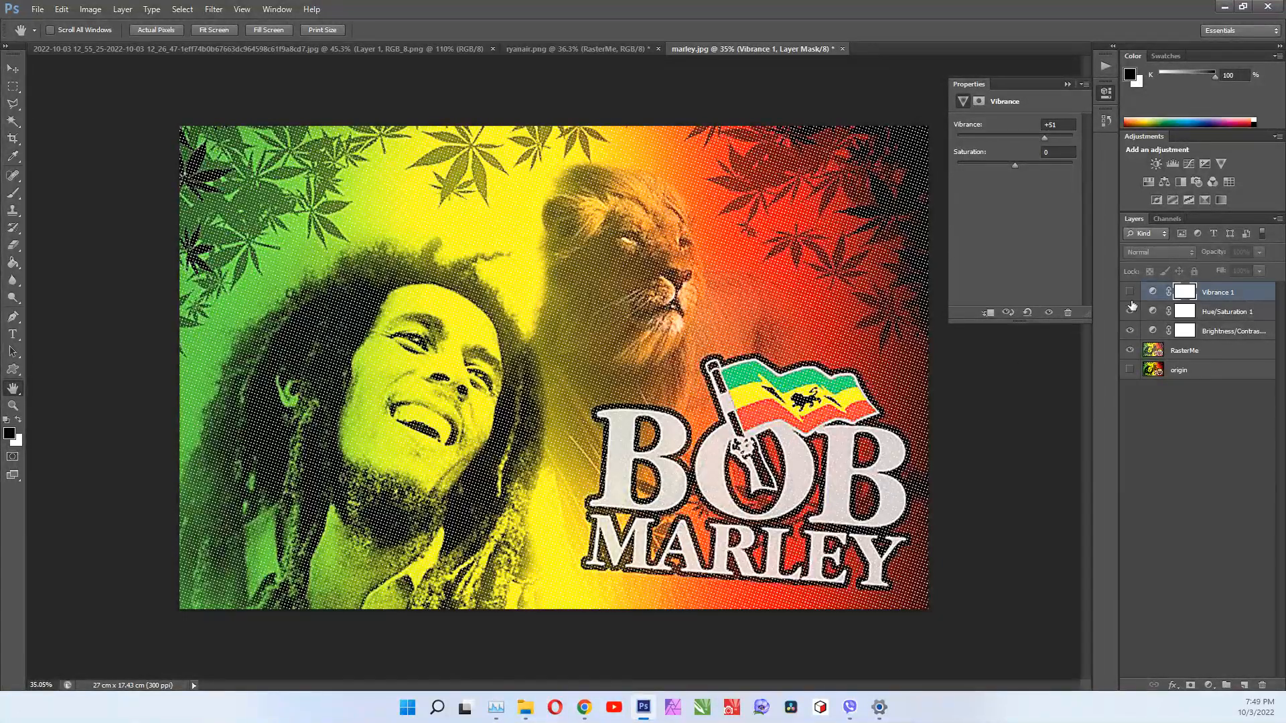
{"action": "left_click", "coordinate": [1130, 292]}
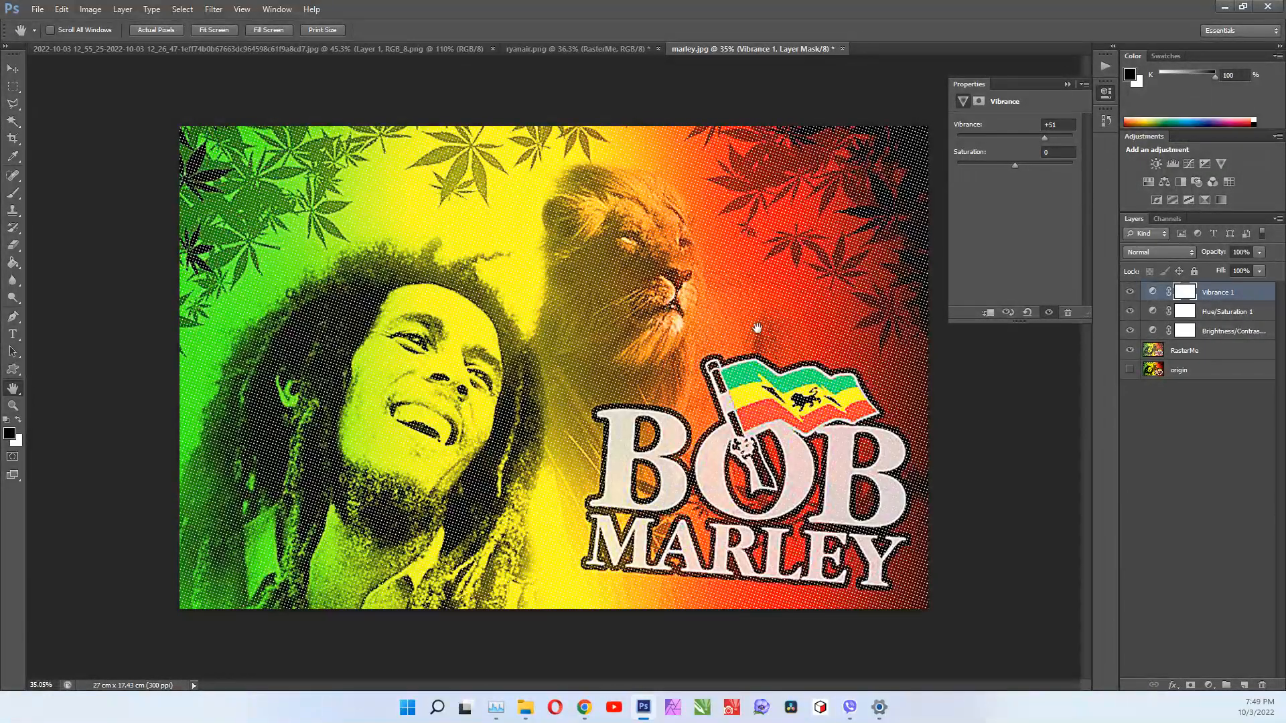
{"action": "mouse_move", "coordinate": [533, 343]}
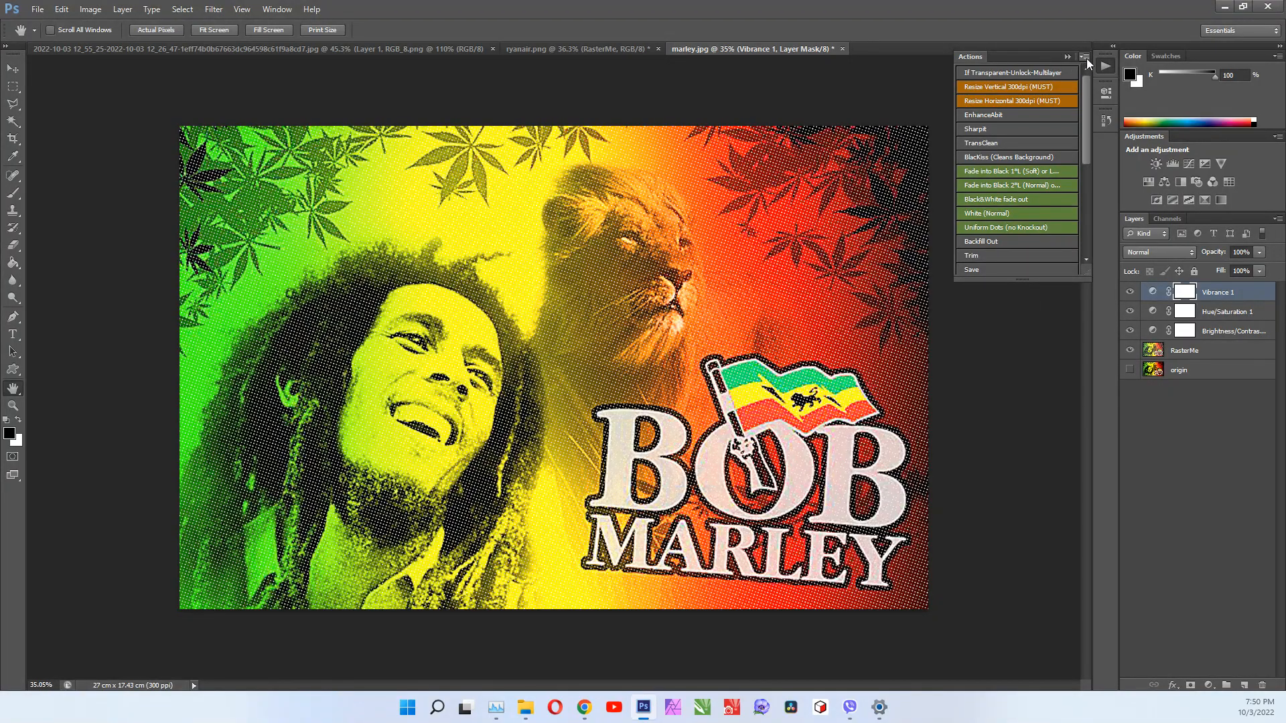
Uncheck Button Mode in the Actions flyout so RasterMe! V4 lists its actions.
{"action": "left_click", "coordinate": [1084, 56]}
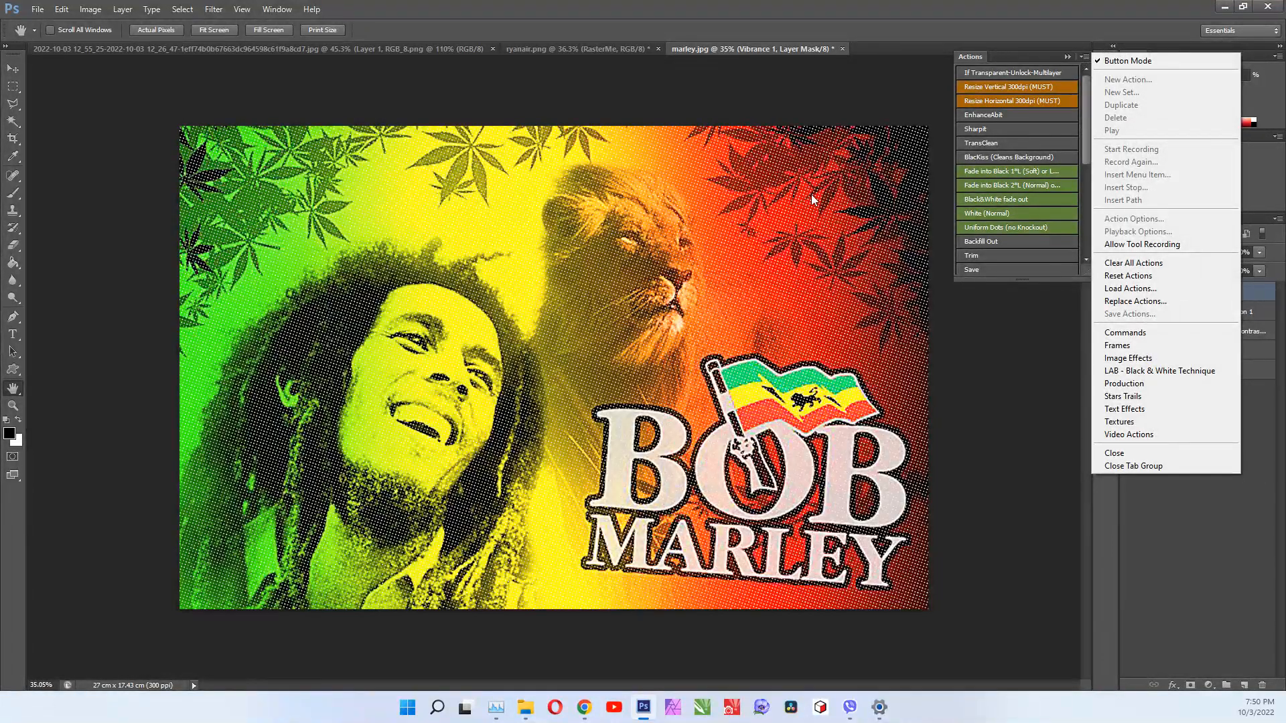
{"action": "mouse_move", "coordinate": [754, 217]}
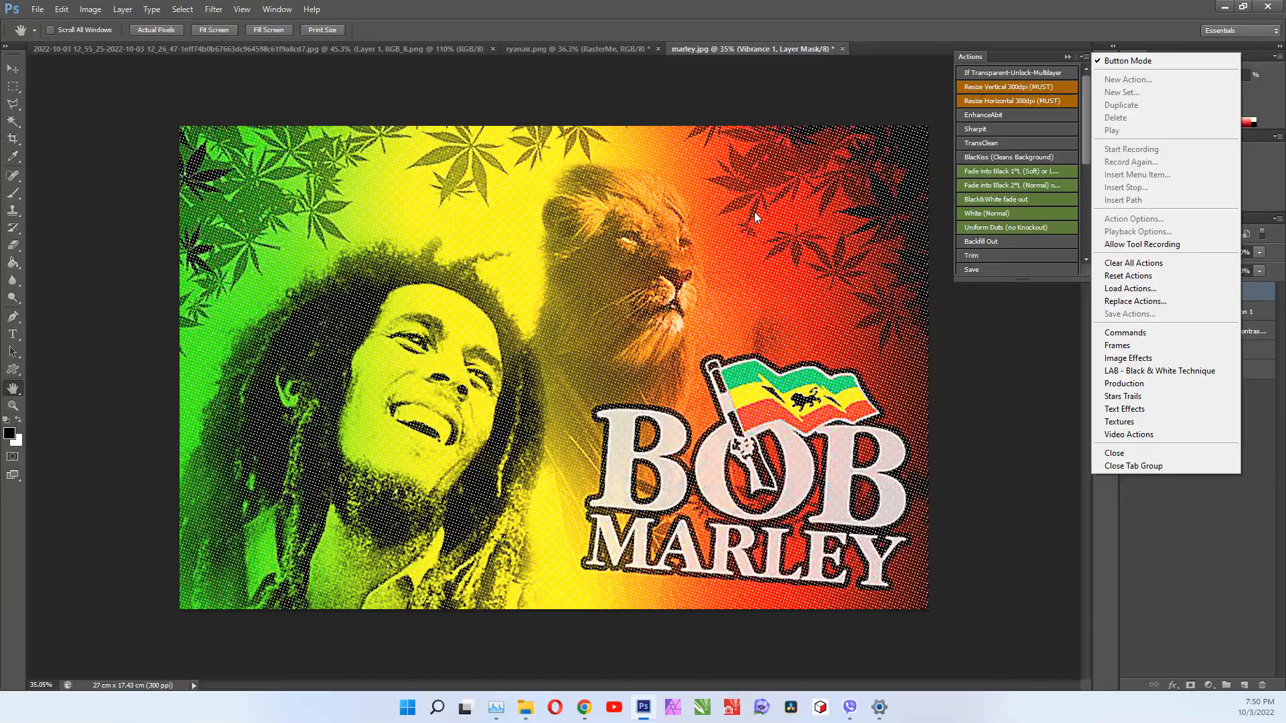
{"action": "mouse_move", "coordinate": [1094, 74]}
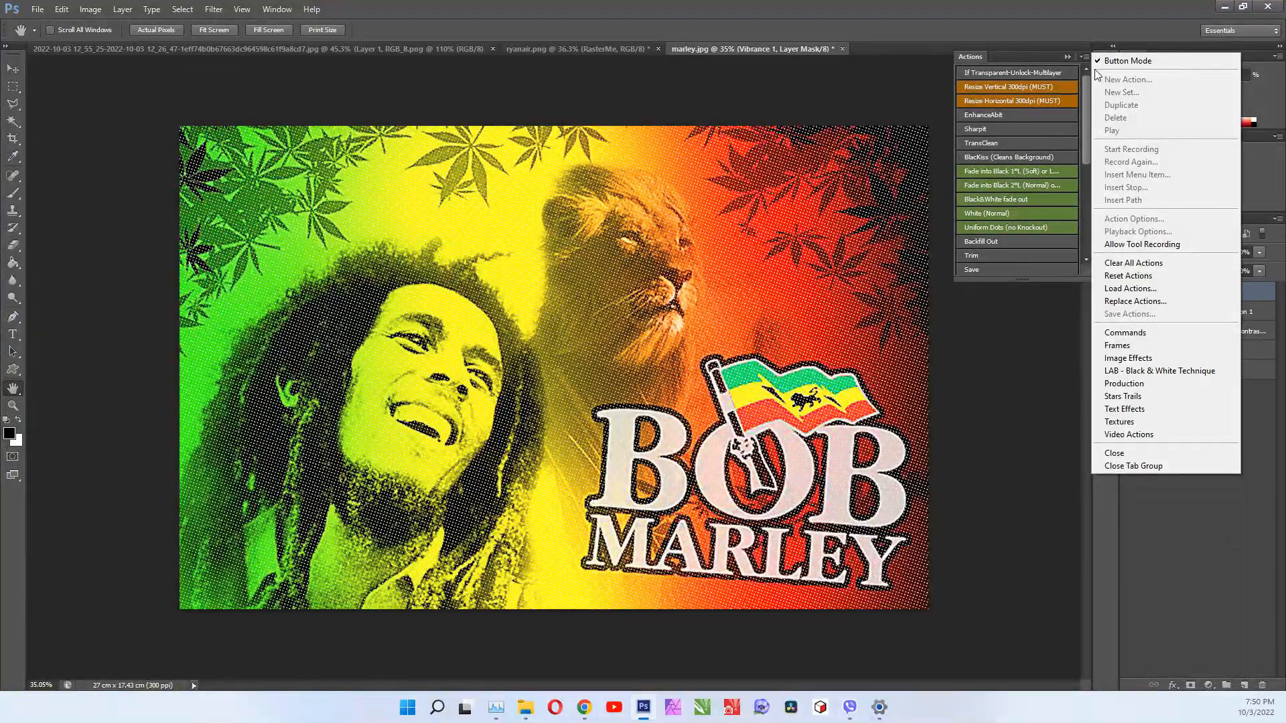
{"action": "mouse_move", "coordinate": [1127, 61]}
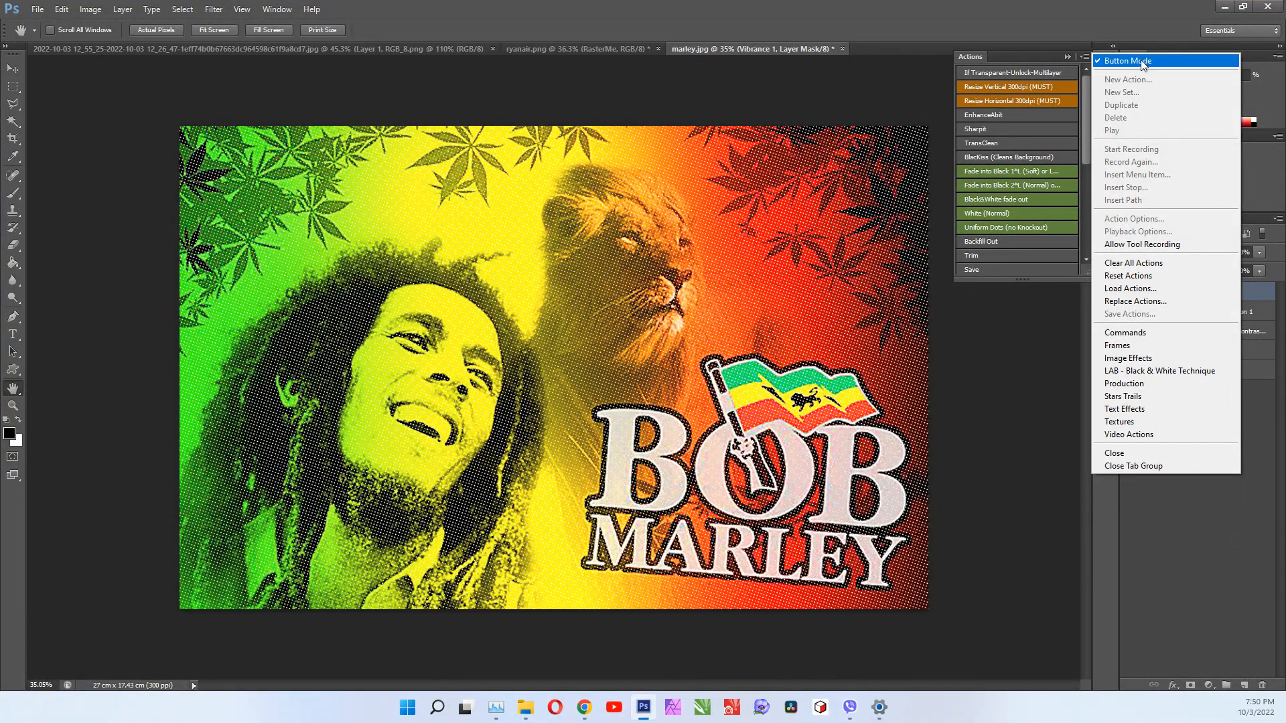
{"action": "left_click", "coordinate": [1126, 60]}
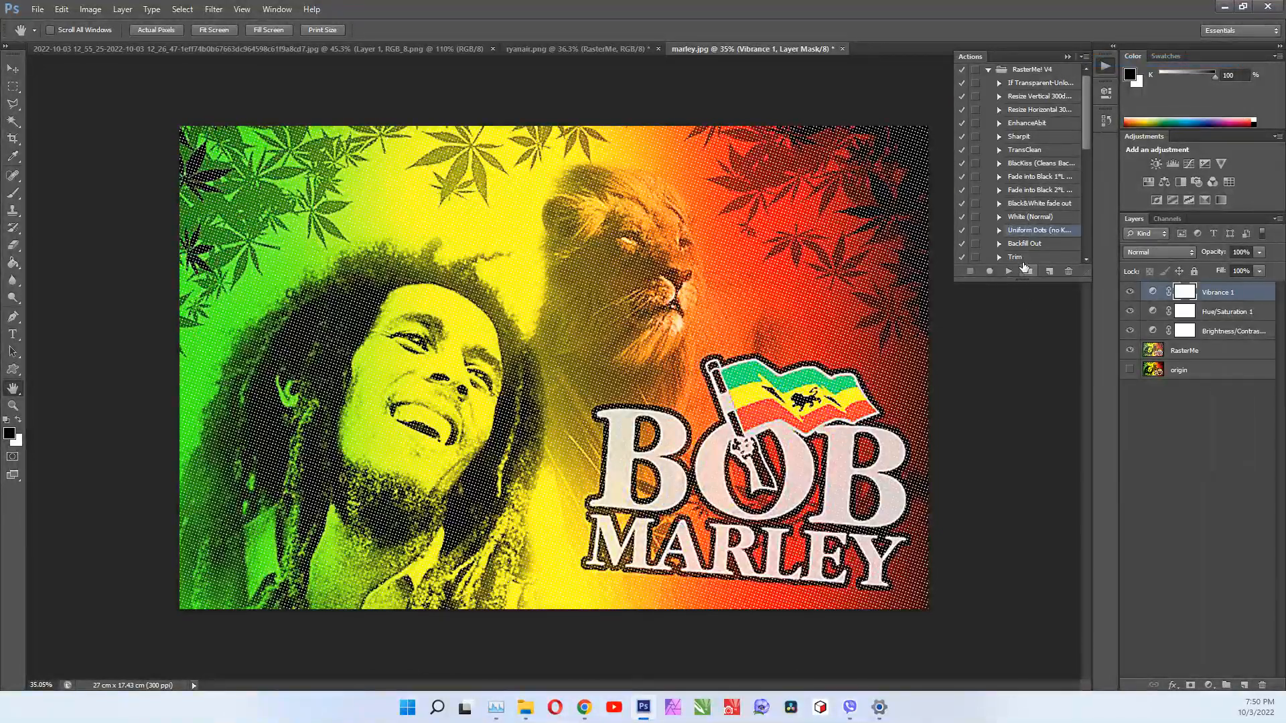
Expand the RasterMe! V4 Save action and its Save step to show the TIFF settings.
{"action": "left_click", "coordinate": [999, 271]}
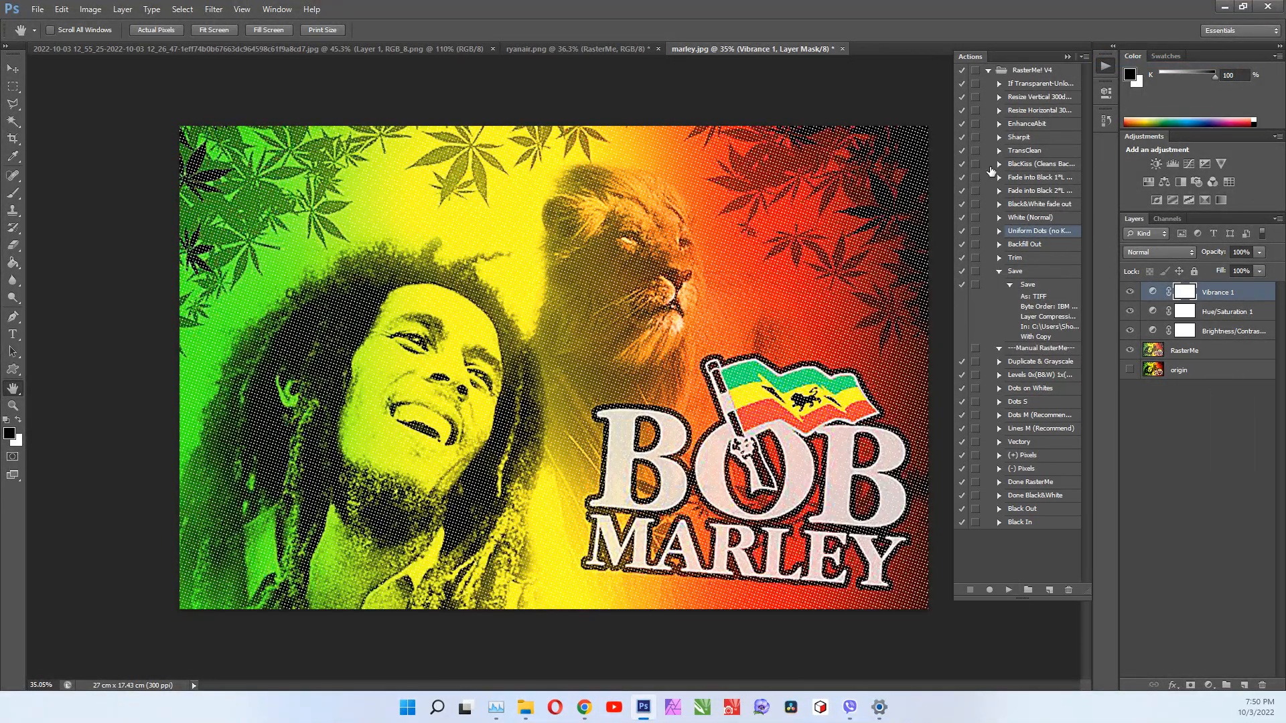
{"action": "left_click", "coordinate": [1028, 69]}
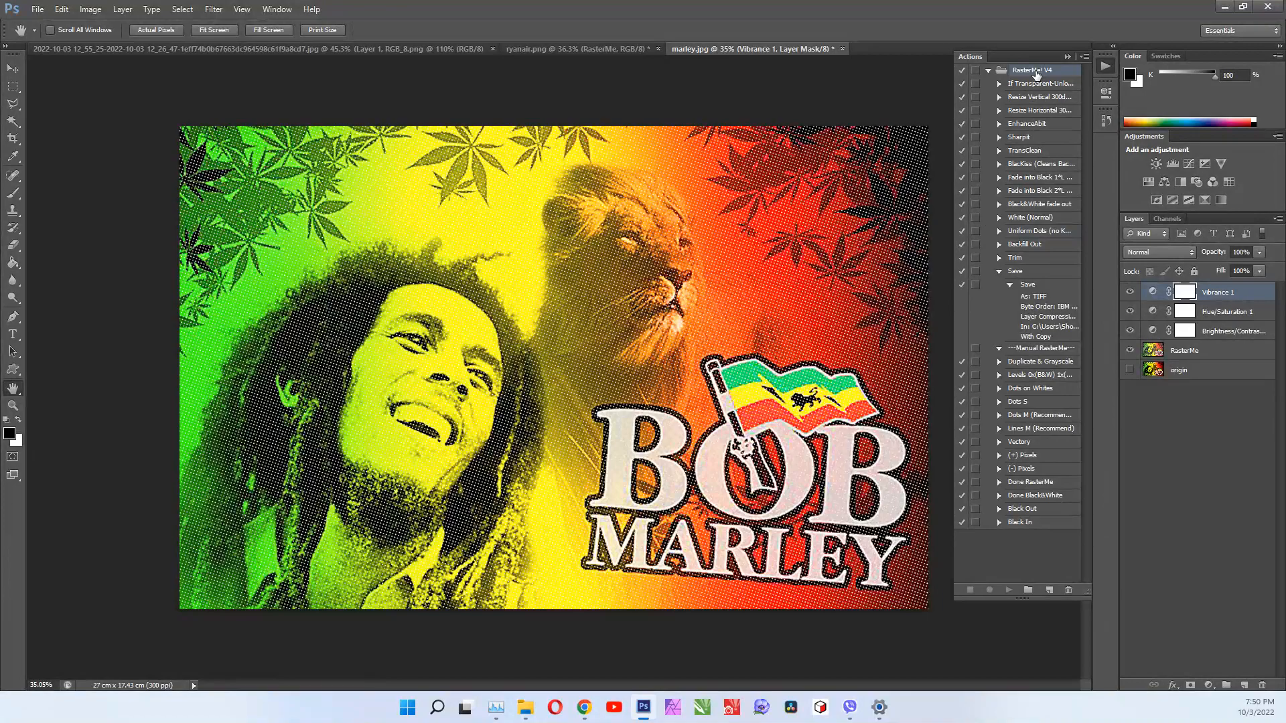
{"action": "left_click", "coordinate": [999, 271]}
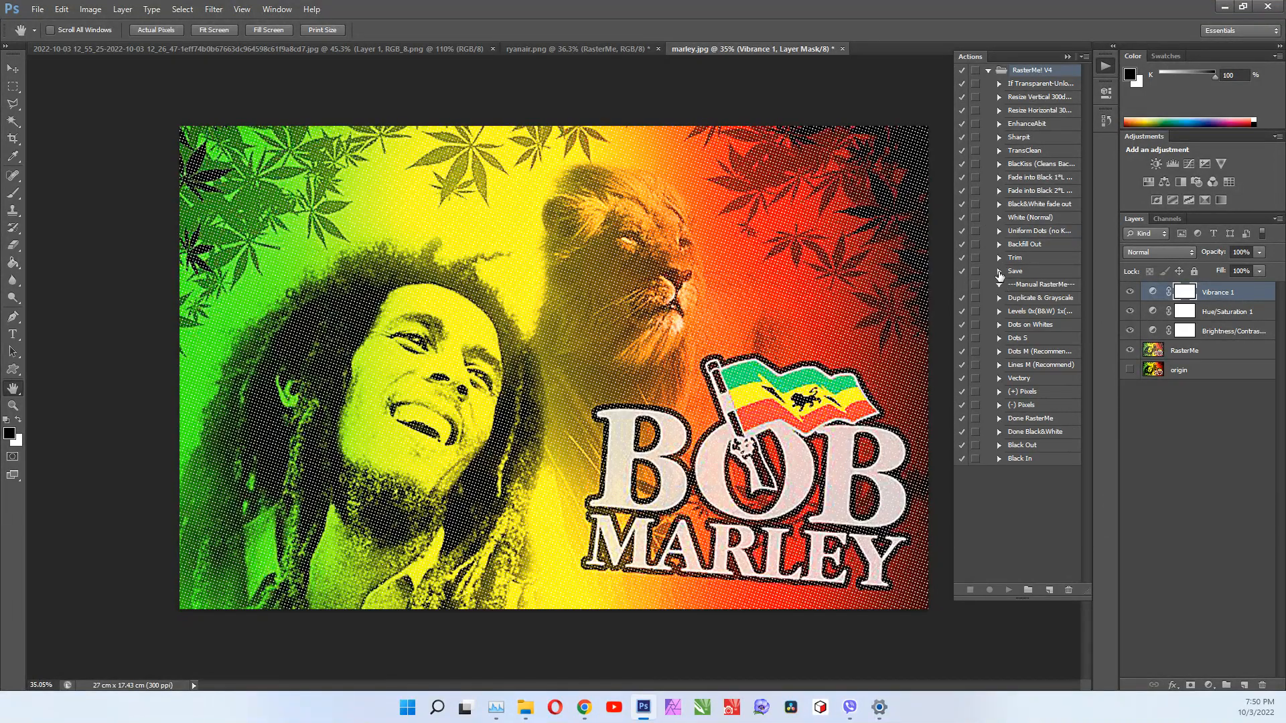
{"action": "left_click", "coordinate": [999, 272]}
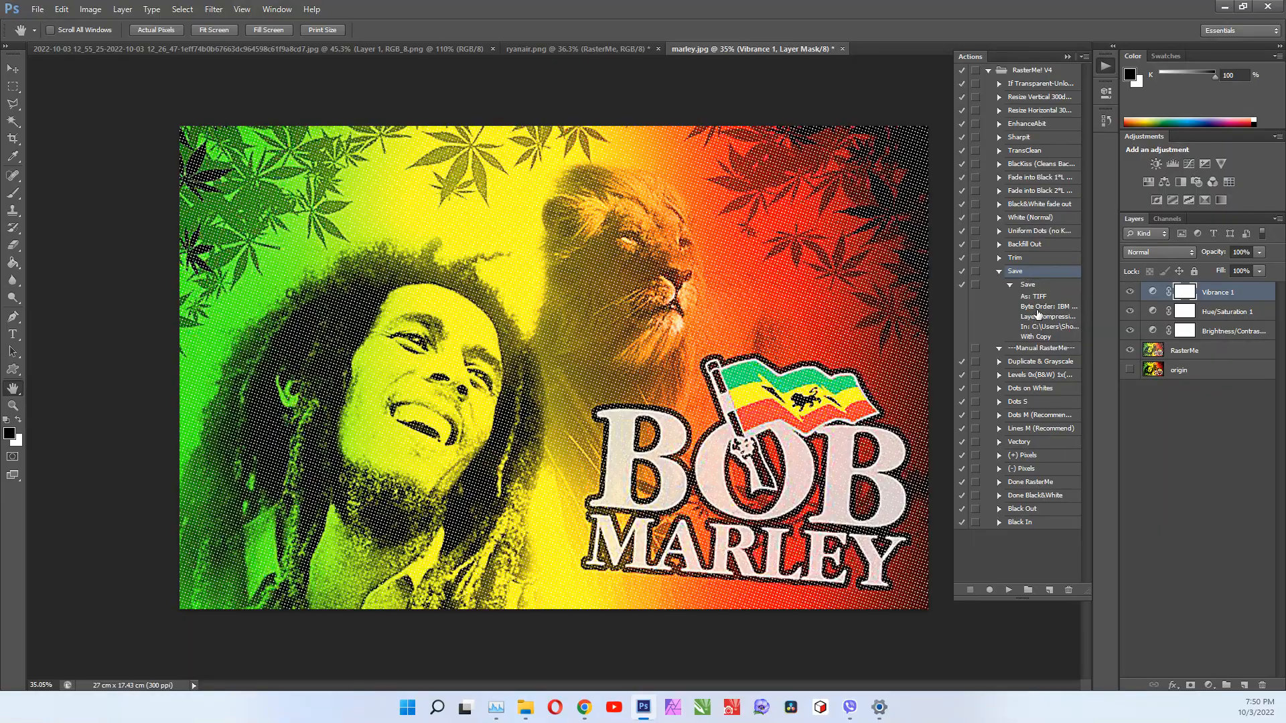
{"action": "left_click", "coordinate": [1009, 284]}
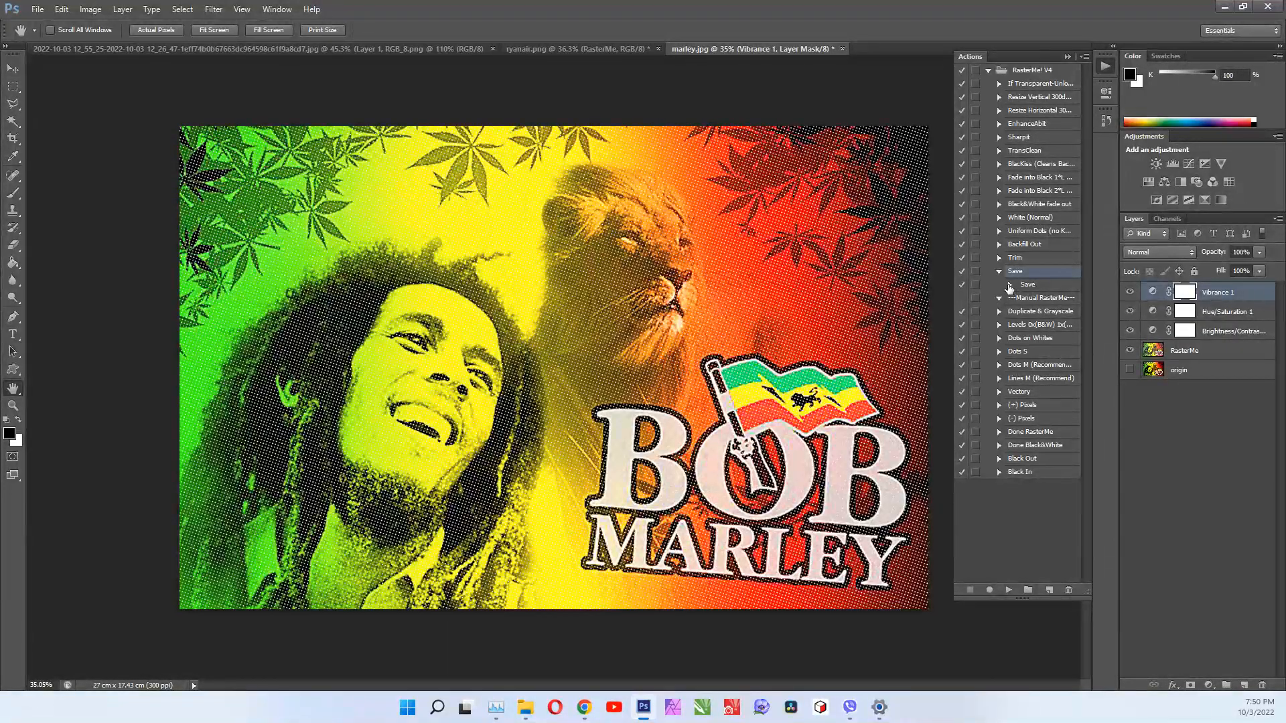
{"action": "left_click", "coordinate": [999, 284]}
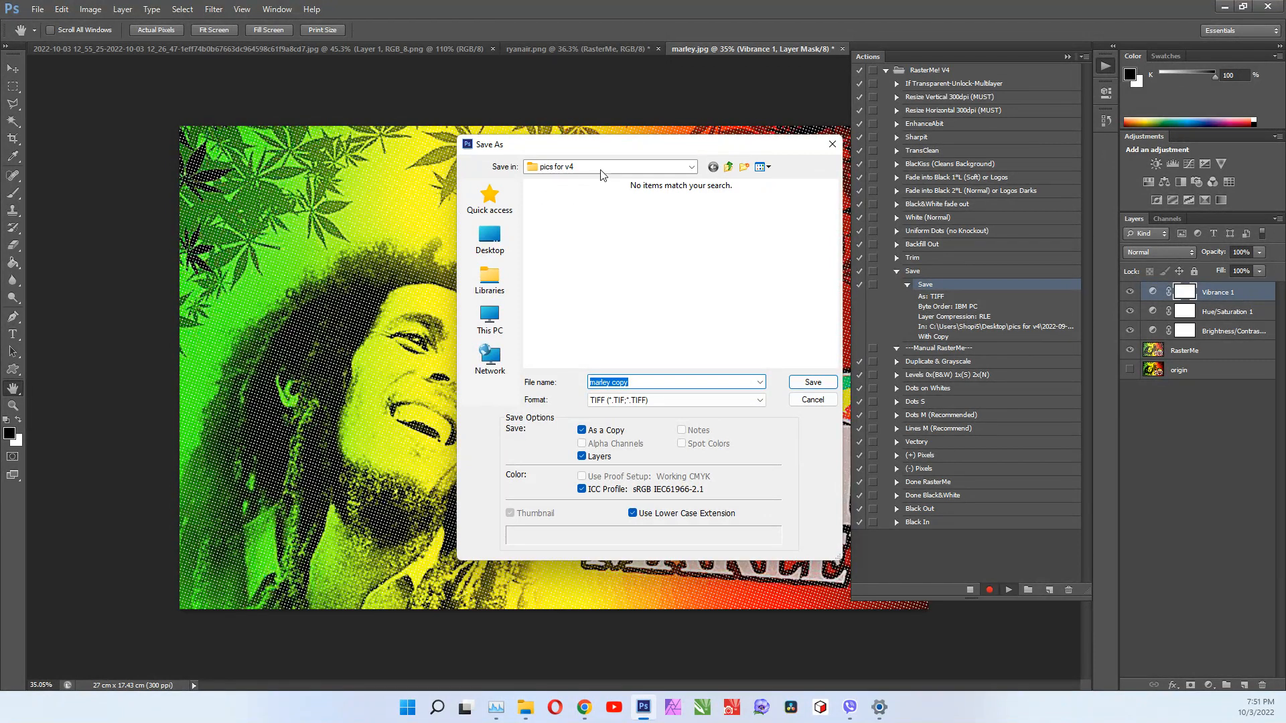
{"action": "mouse_move", "coordinate": [489, 238]}
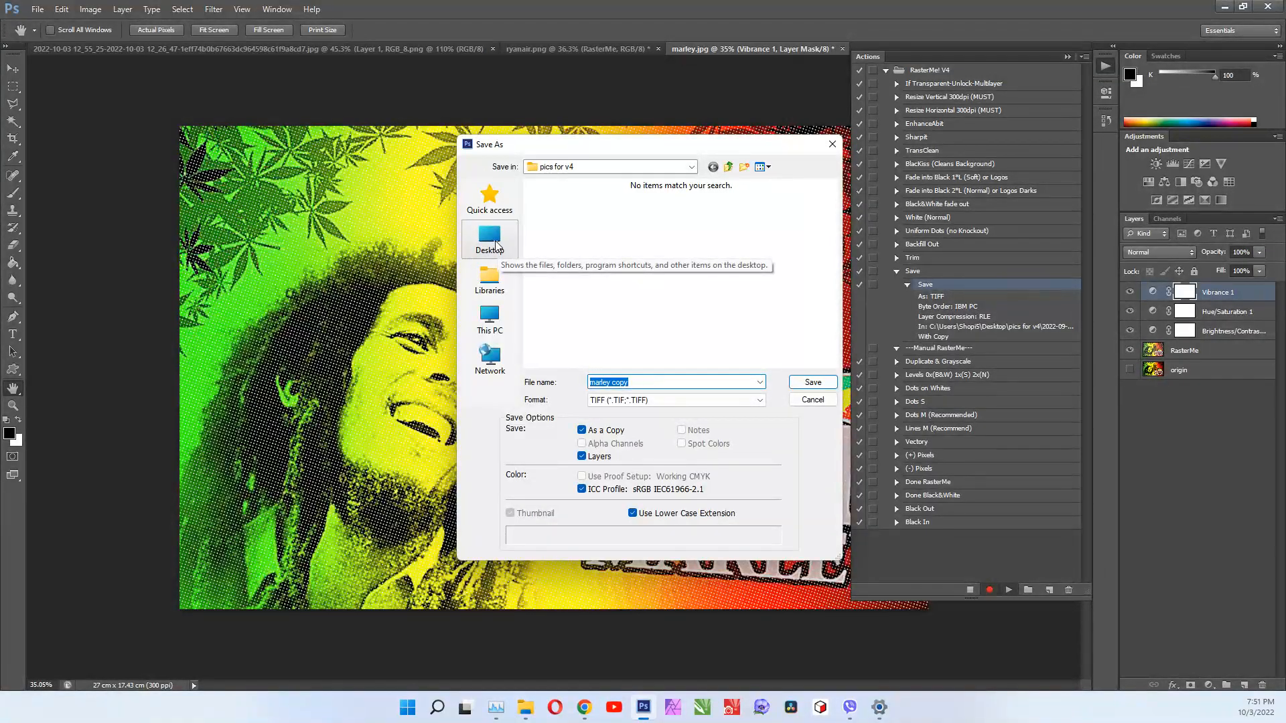
Point the copy at the Desktop as marley copy.png in PNG format and save it.
{"action": "left_click", "coordinate": [489, 239]}
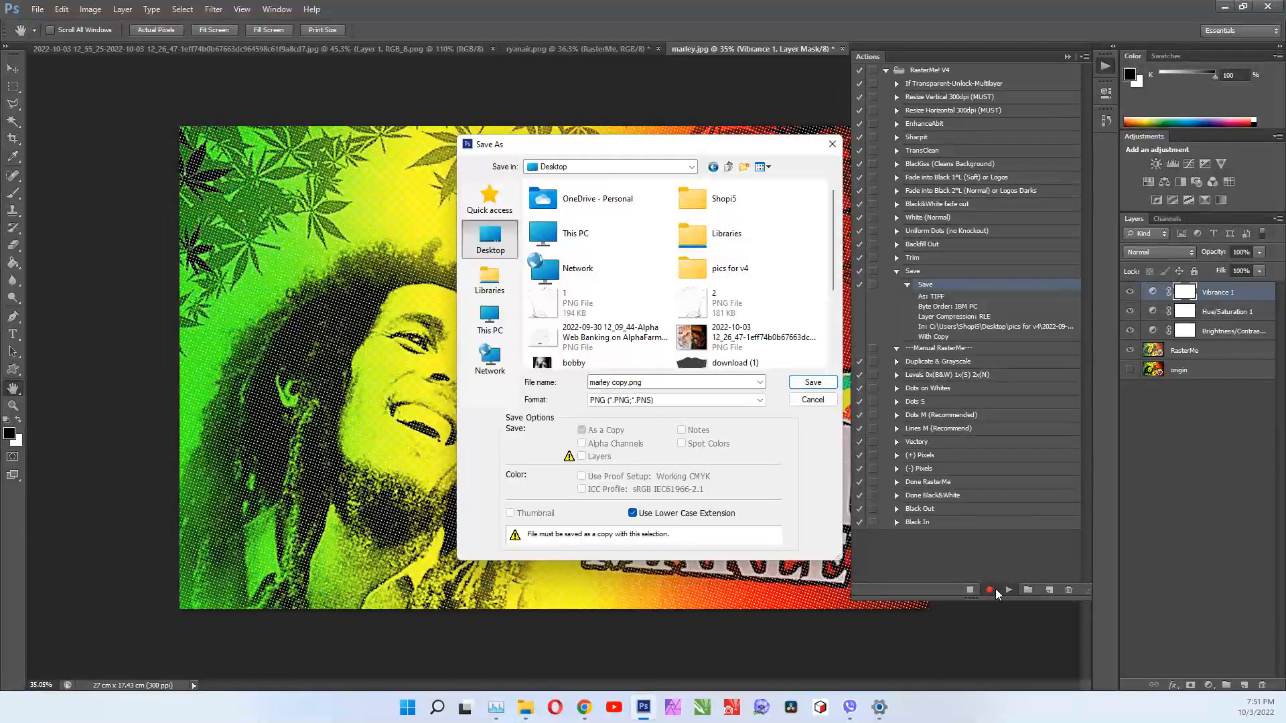
{"action": "mouse_move", "coordinate": [734, 363]}
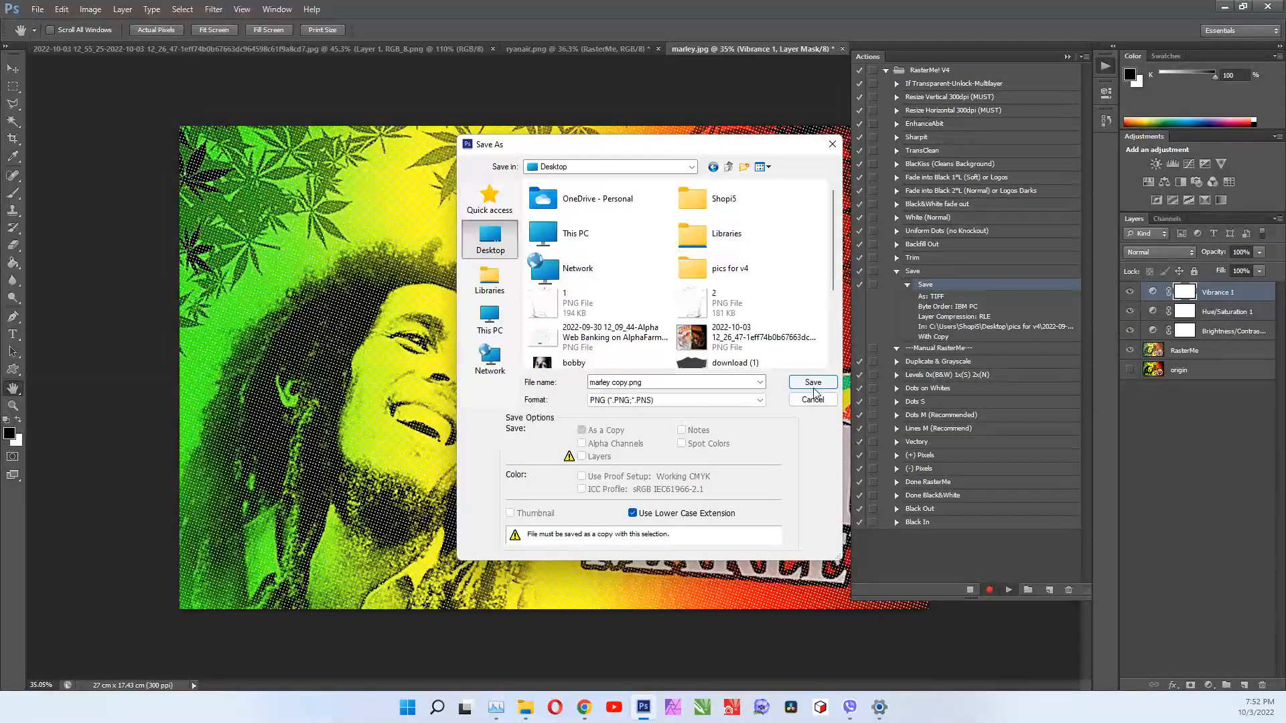
{"action": "left_click", "coordinate": [812, 381]}
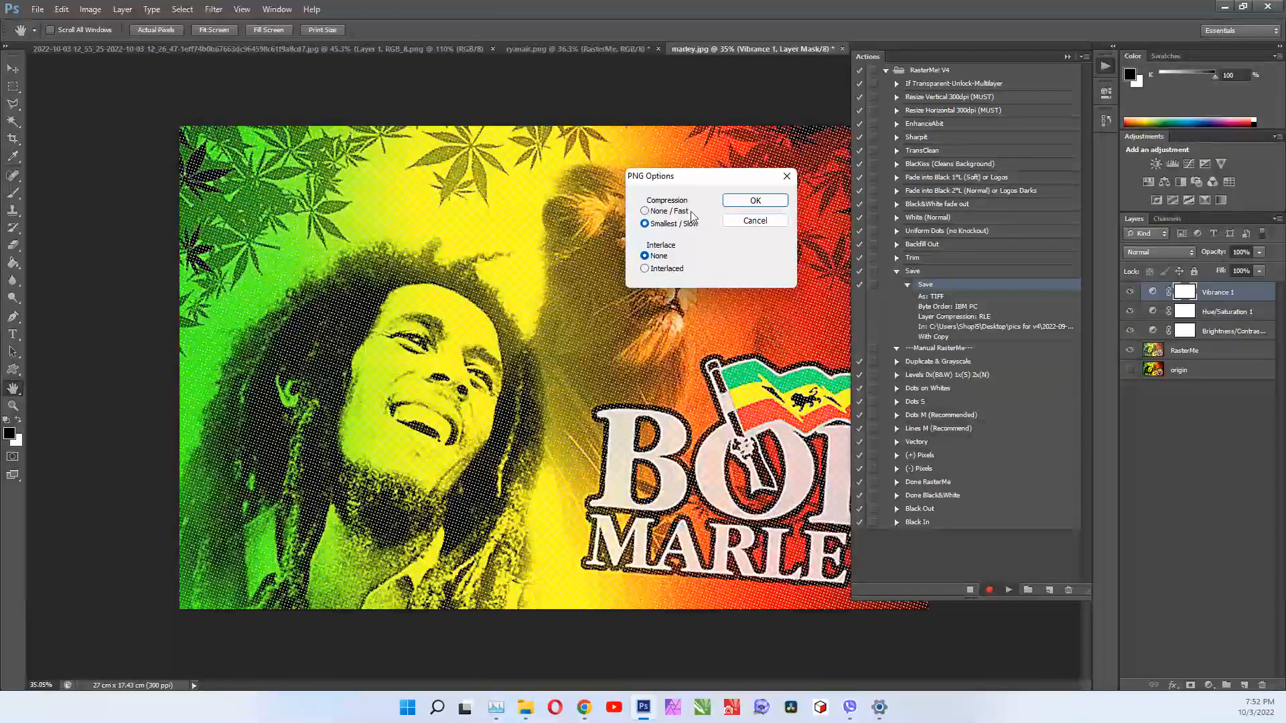
Choose Smallest / Slow compression with no interlacing and confirm the PNG options.
{"action": "left_click", "coordinate": [754, 200]}
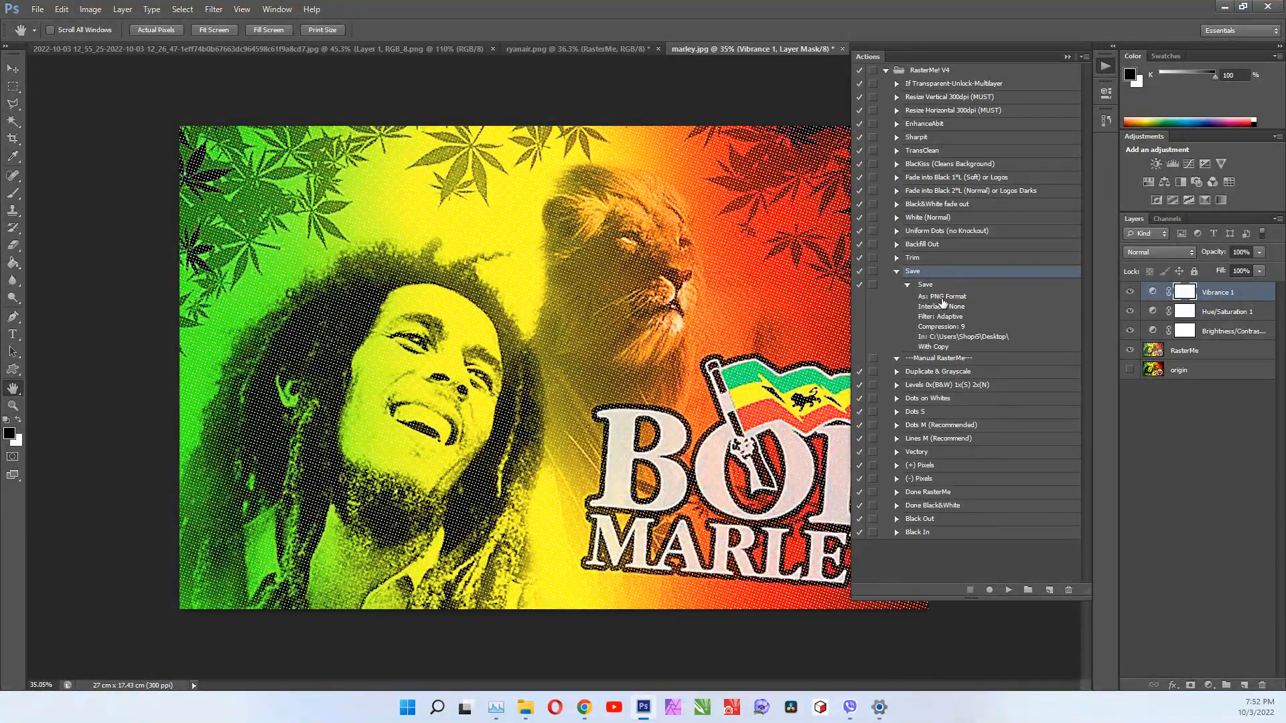
{"action": "mouse_move", "coordinate": [1009, 346]}
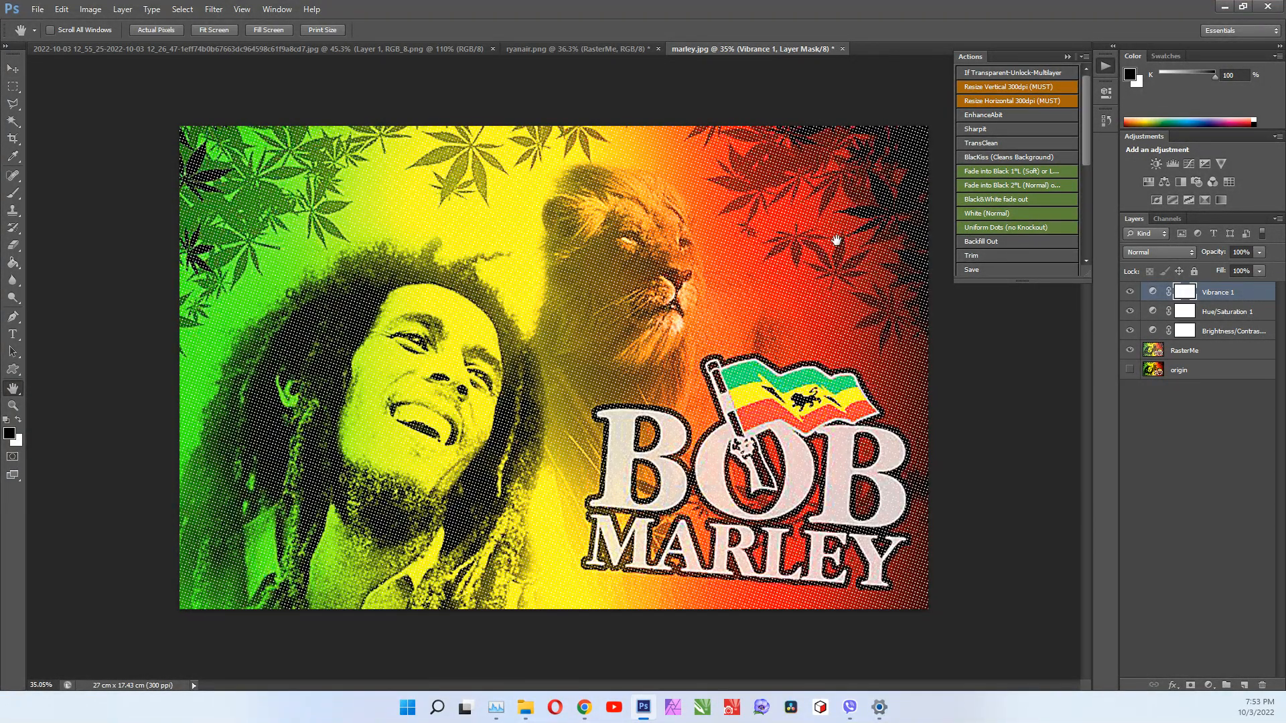
{"action": "mouse_move", "coordinate": [846, 158]}
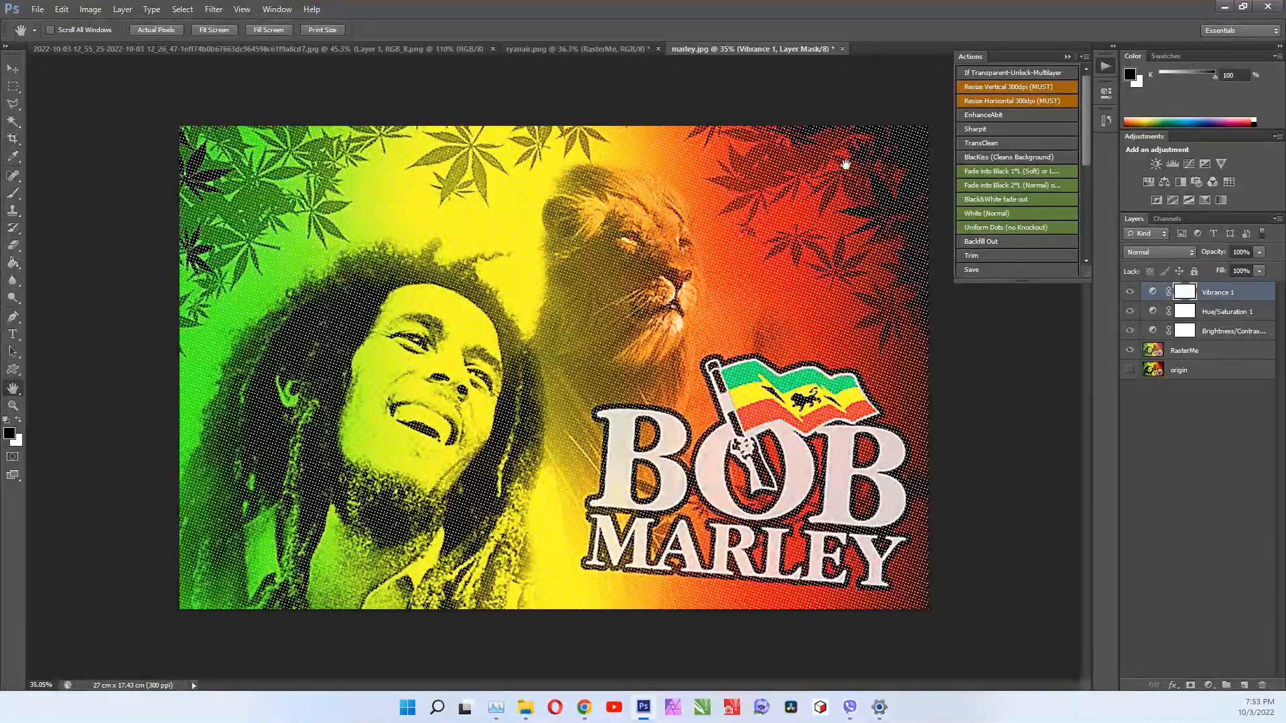